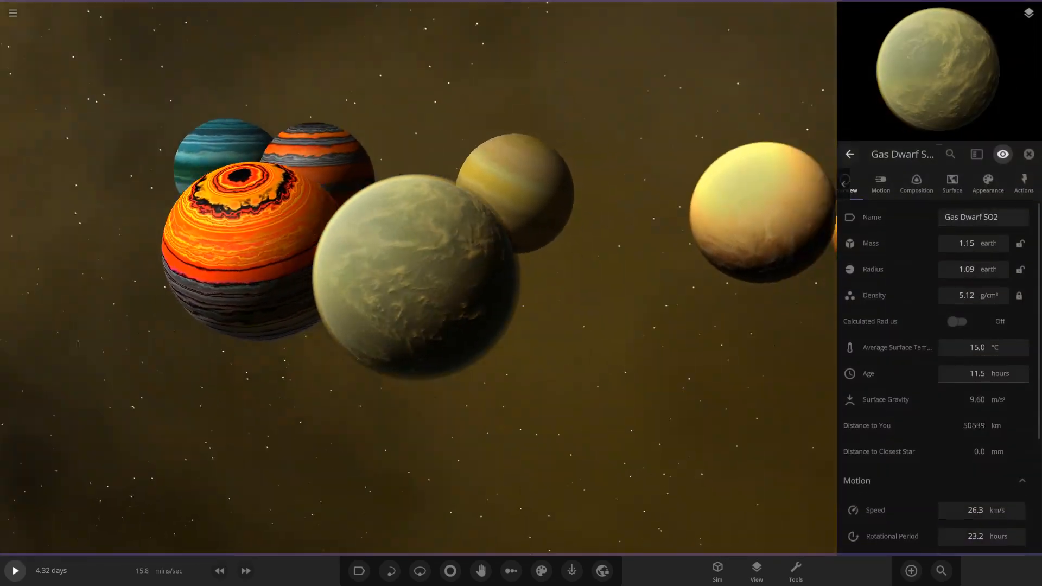
Load the Epsilon Eridani C simulation from the menu.
{"action": "left_click", "coordinate": [987, 183]}
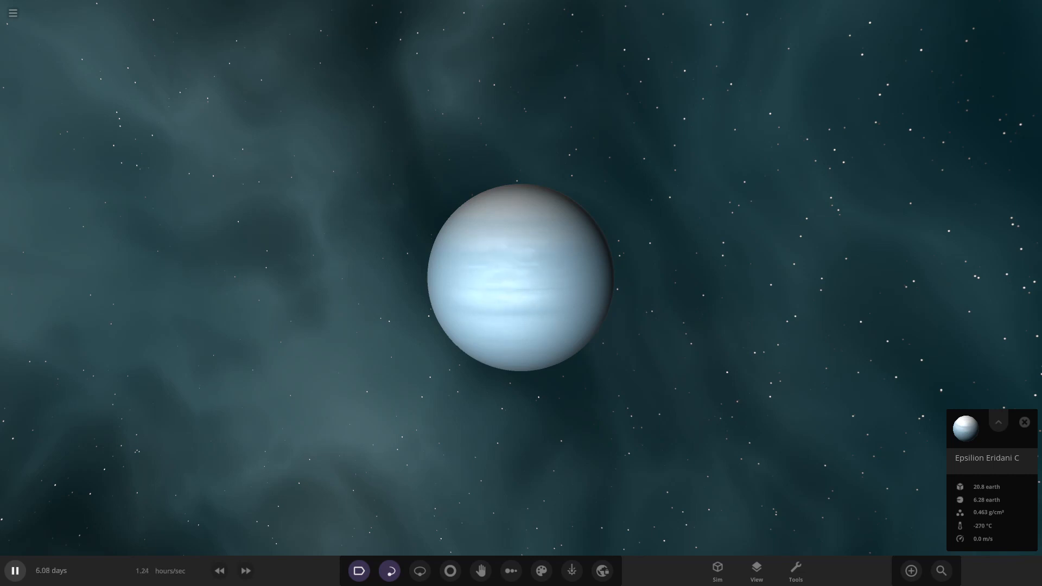
Open the Add catalog and filter the objects by 'com'.
{"action": "scroll", "scroll_direction": "down", "scroll_amount": 3}
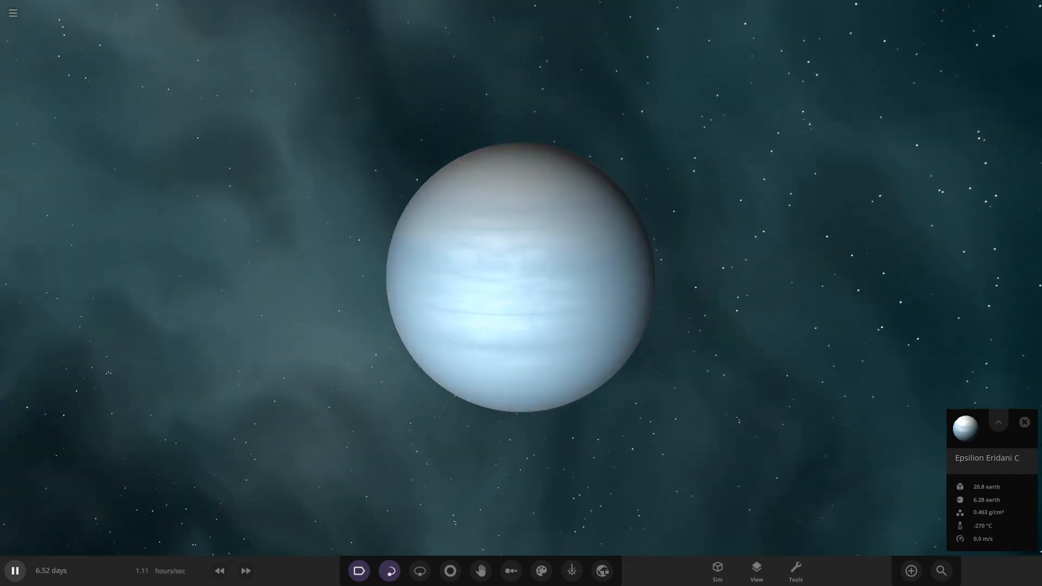
{"action": "left_click", "coordinate": [542, 570]}
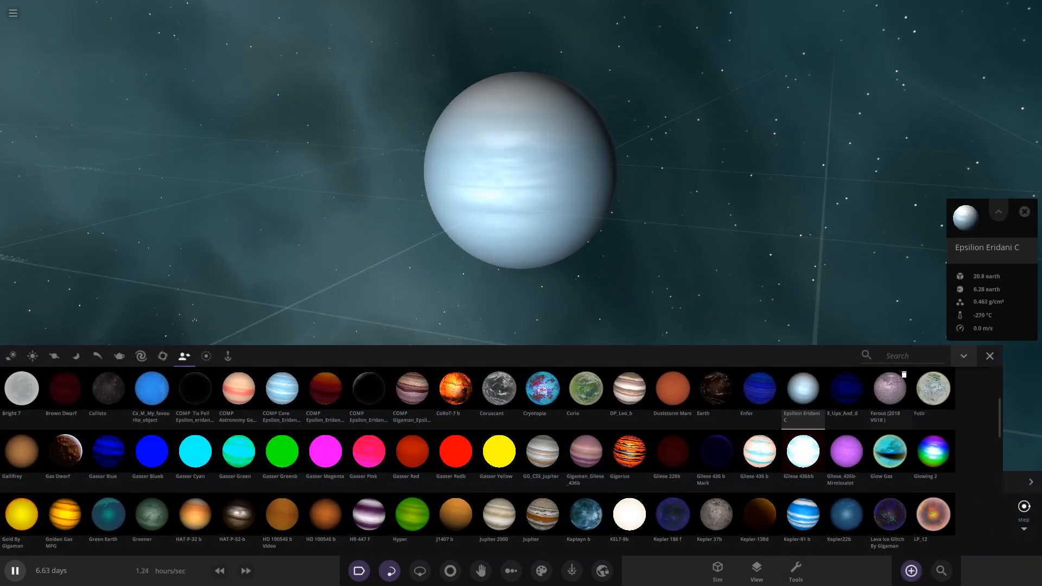
{"action": "type", "text": "comp"}
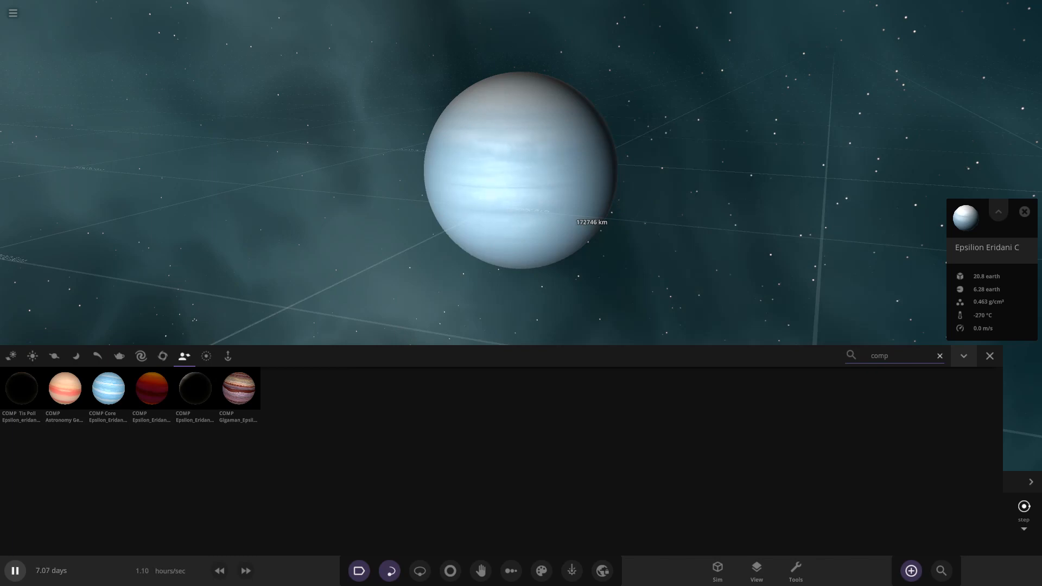
Place the COMP Gigaman planet Epsilon eridani b beside Epsilon Eridani C, then zoom out.
{"action": "left_click", "coordinate": [15, 571]}
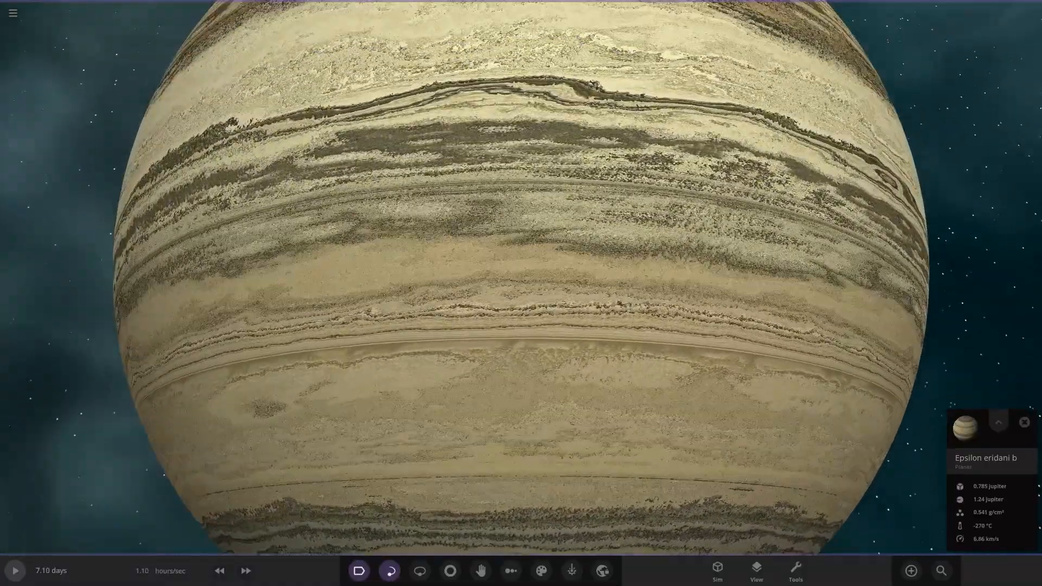
{"action": "scroll", "scroll_direction": "down", "scroll_amount": 3}
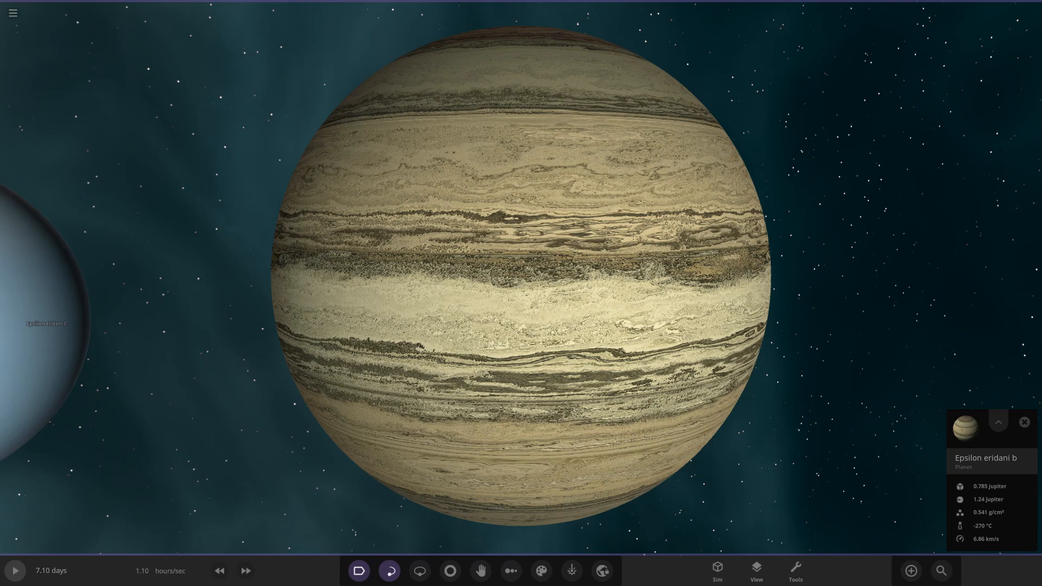
Reopen the Add catalog, still filtered to the six COMP planets.
{"action": "left_click", "coordinate": [909, 570]}
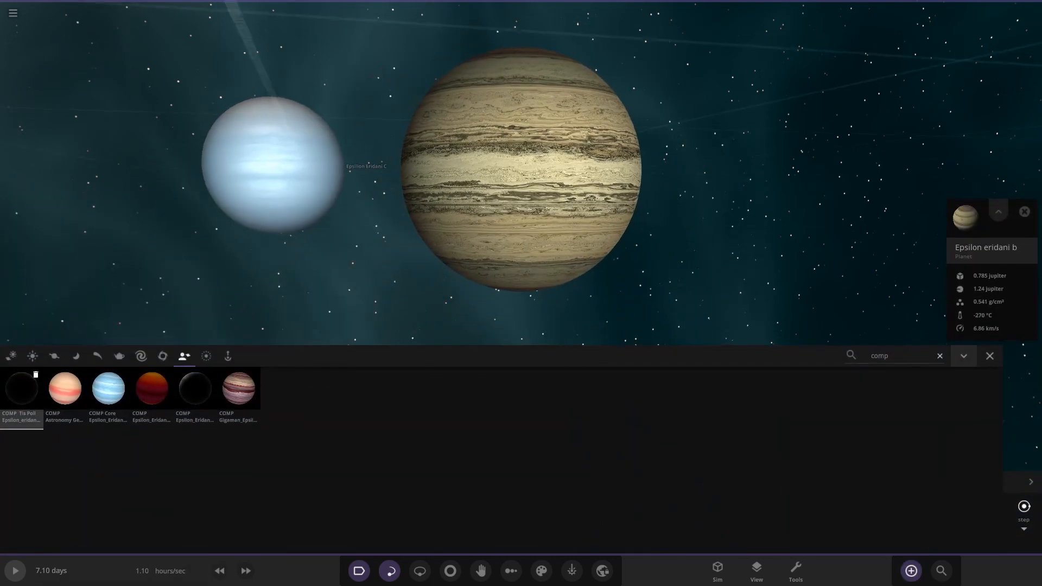
{"action": "mouse_move", "coordinate": [21, 388]}
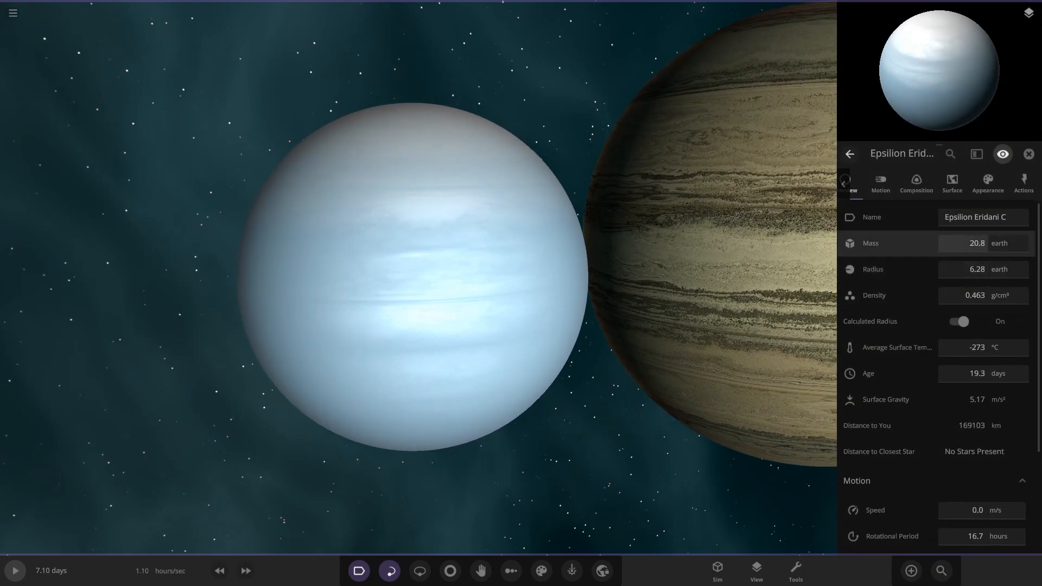
{"action": "mouse_move", "coordinate": [869, 243]}
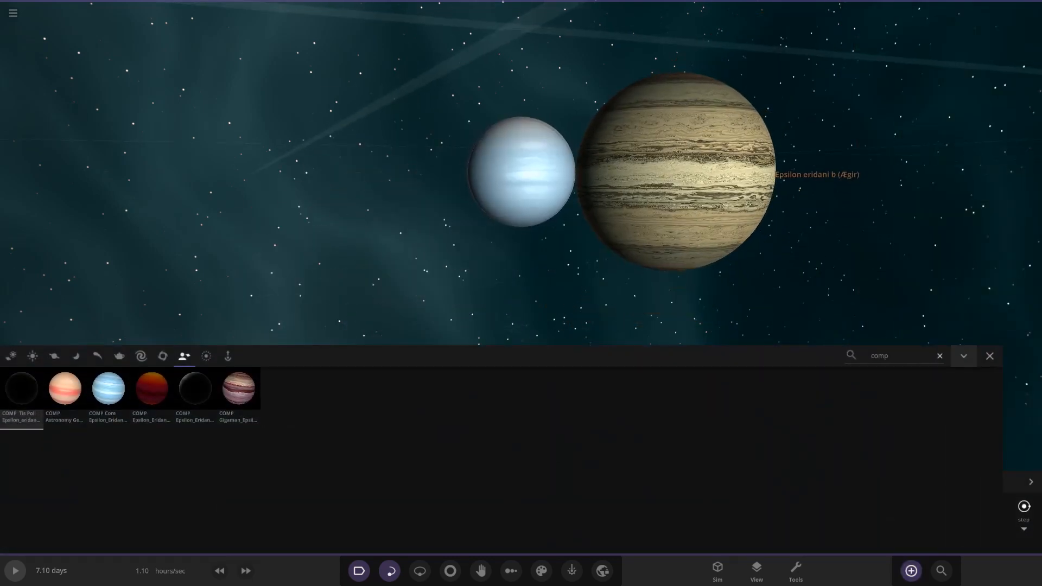
Place the COMP Astronomy planet Elipson Eridani B and close the Ægir properties panel.
{"action": "left_click", "coordinate": [521, 174]}
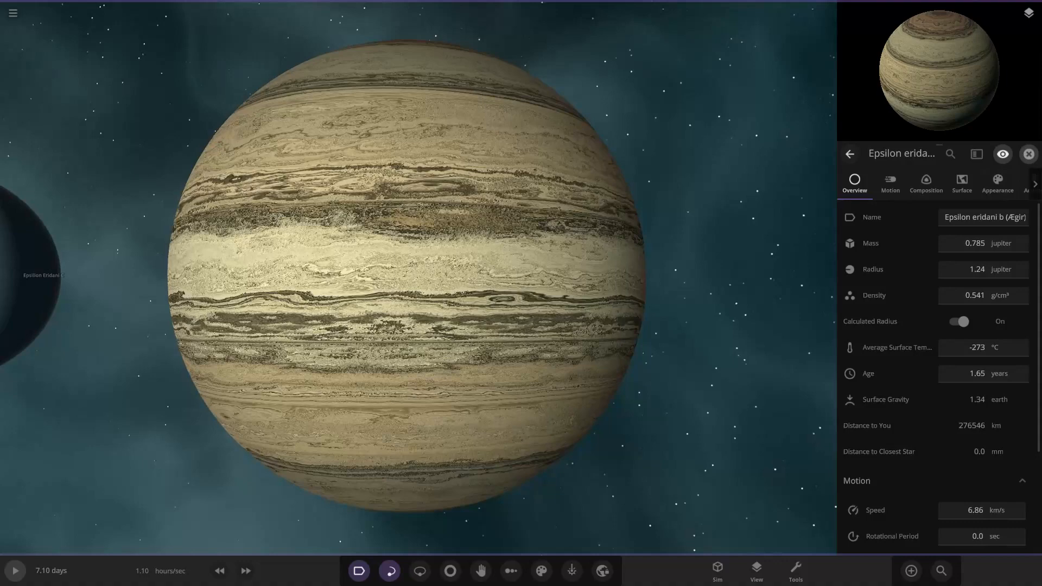
{"action": "left_click", "coordinate": [1028, 153]}
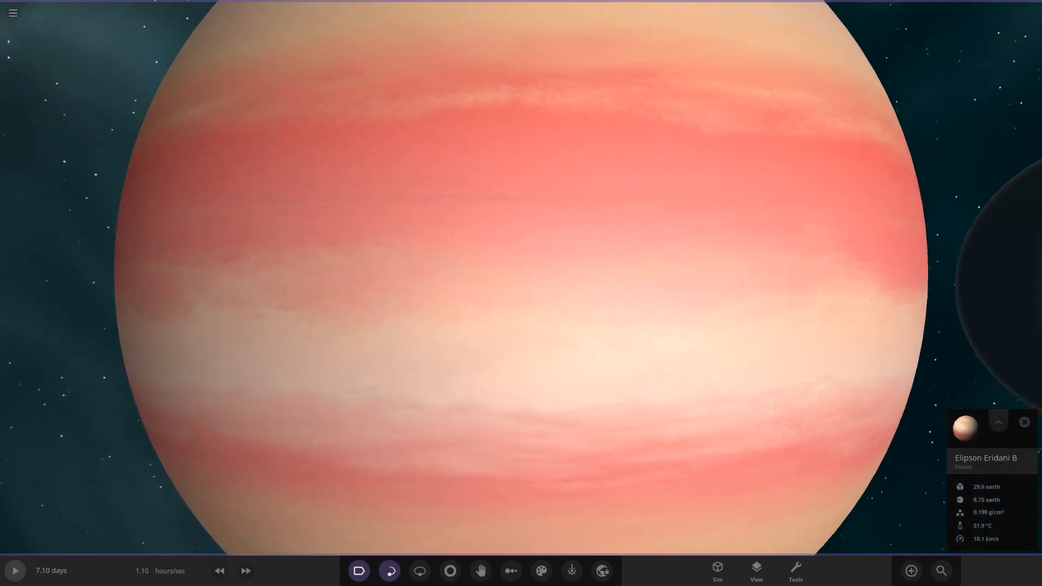
Open the pink planet's properties and view its band colours on the Appearance tab.
{"action": "scroll", "scroll_direction": "down", "scroll_amount": 3}
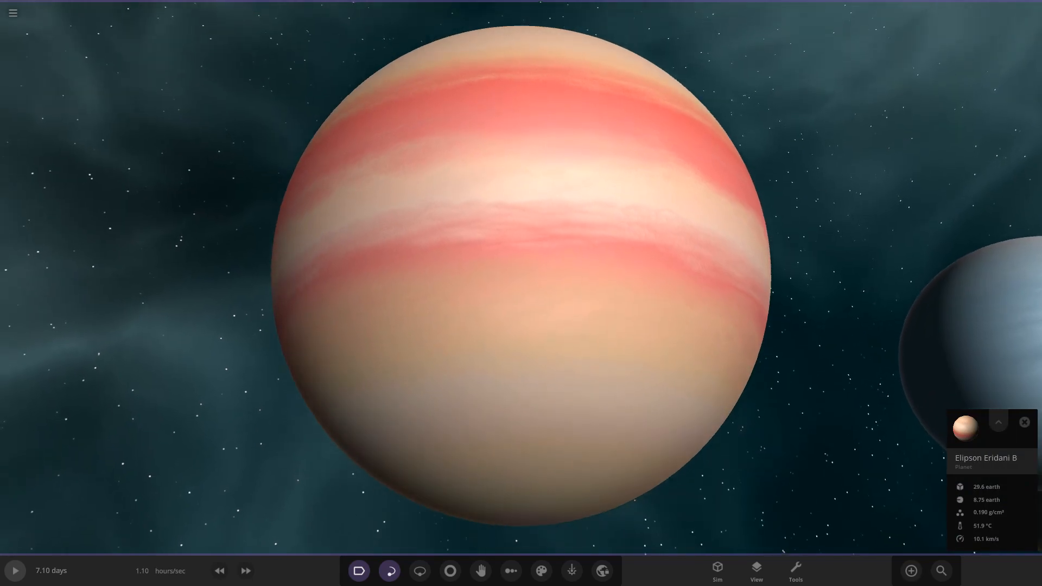
{"action": "scroll", "scroll_direction": "up", "scroll_amount": 3}
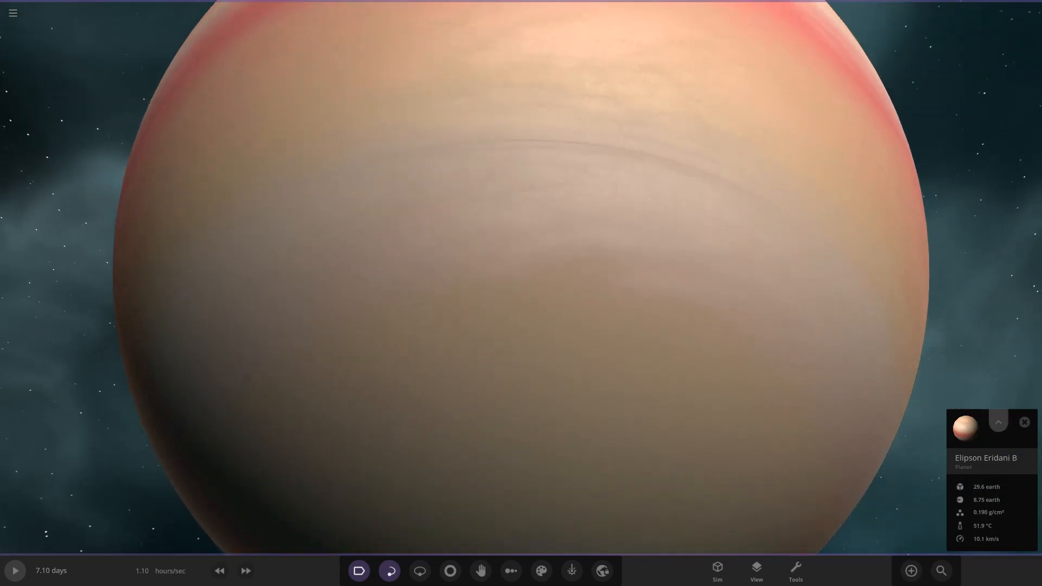
{"action": "left_click", "coordinate": [998, 423]}
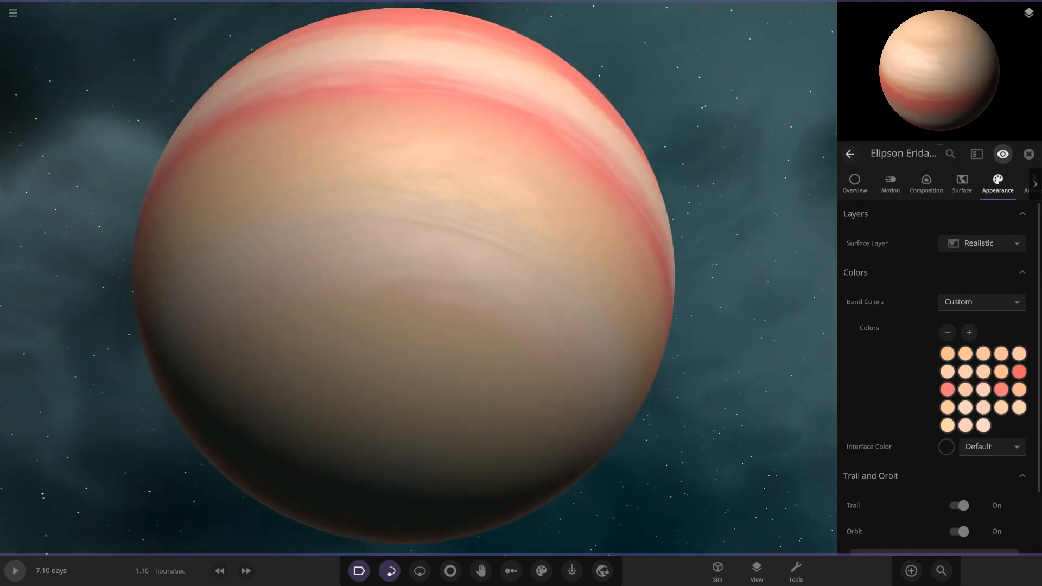
{"action": "left_click", "coordinate": [1018, 372]}
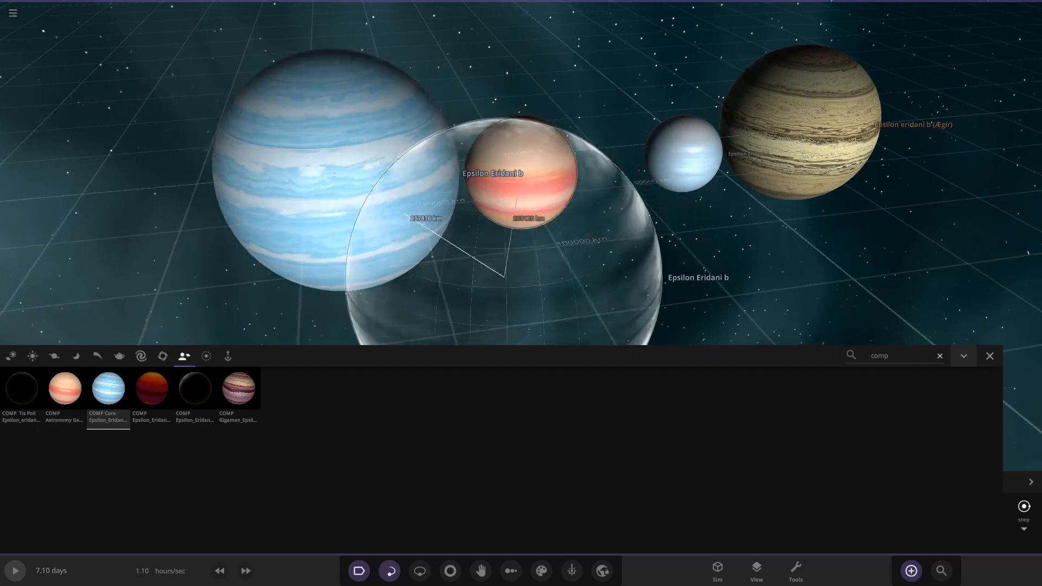
Drop the blue-banded COMP Core planet into the lineup and reopen the COMP catalog.
{"action": "left_click", "coordinate": [988, 356]}
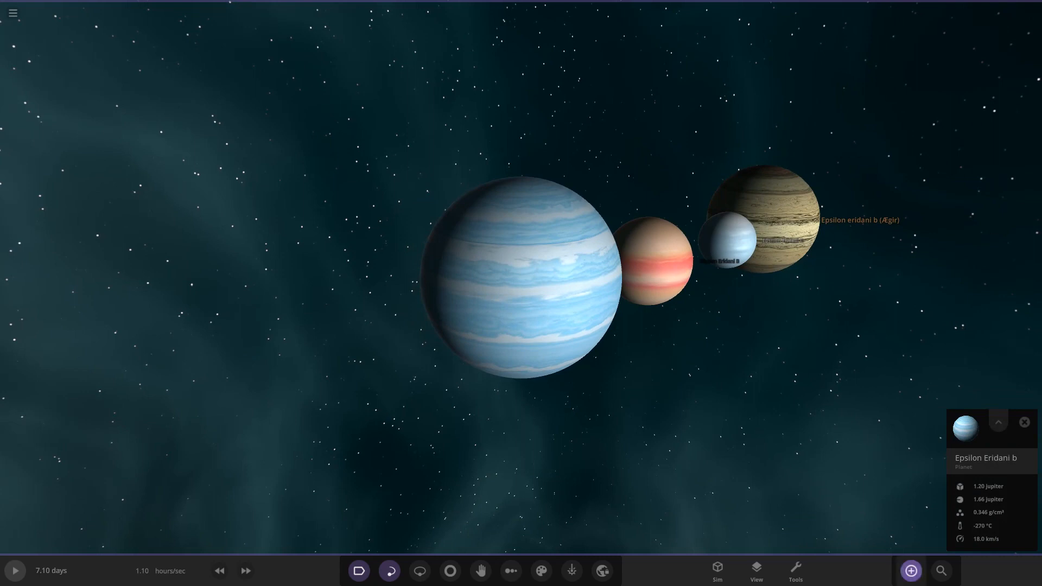
{"action": "left_click", "coordinate": [909, 570]}
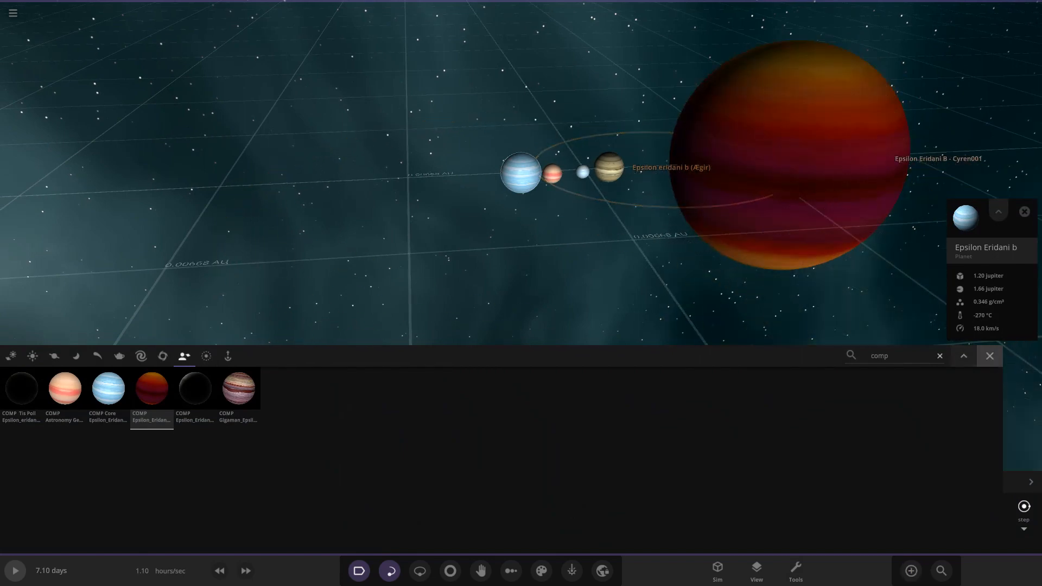
Close the catalog, view the red planet's properties, and browse the Tools and View menus.
{"action": "left_click", "coordinate": [787, 159]}
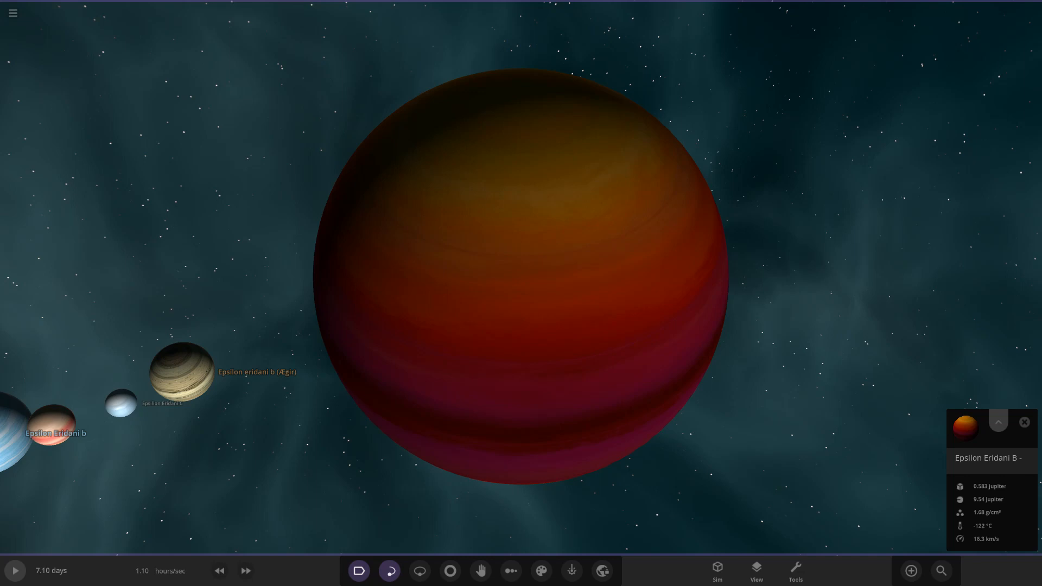
{"action": "left_click", "coordinate": [997, 422]}
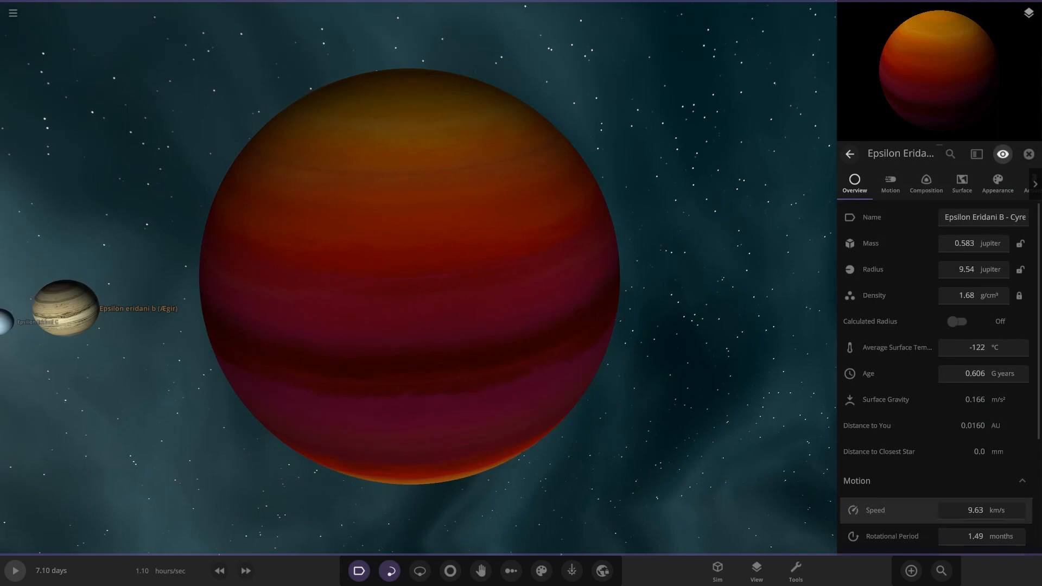
{"action": "left_click", "coordinate": [794, 569]}
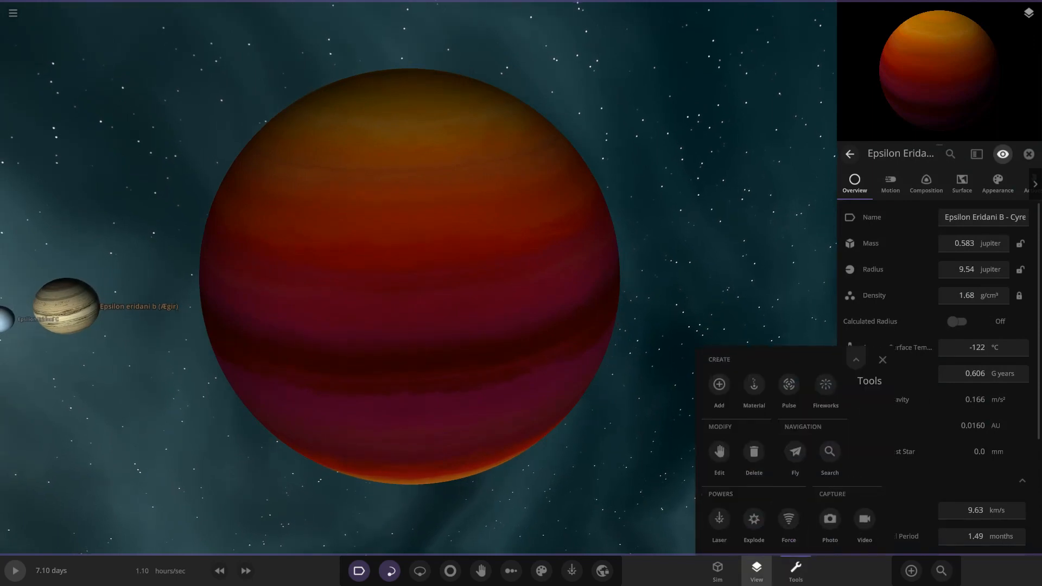
{"action": "left_click", "coordinate": [755, 570]}
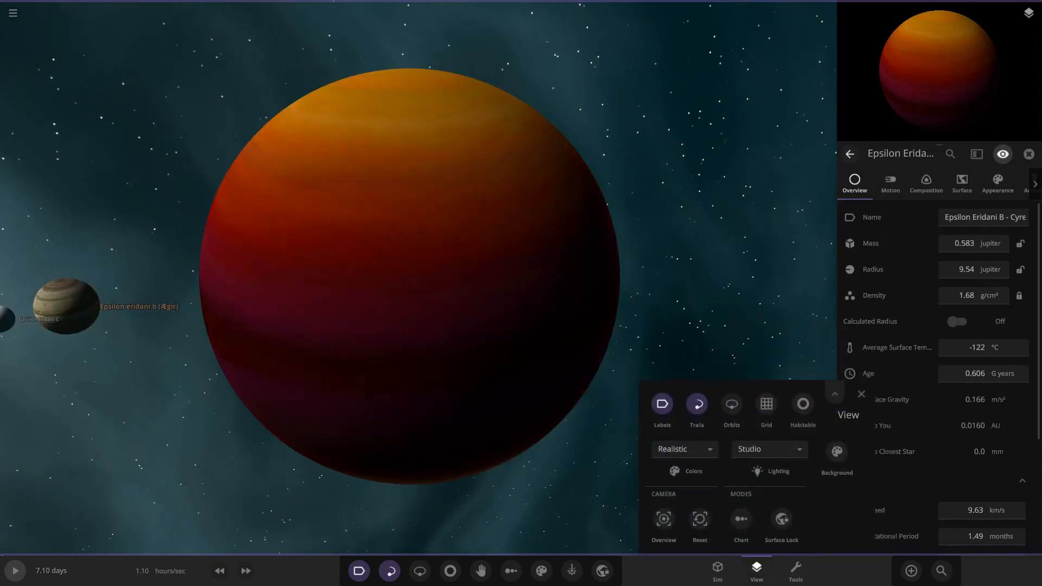
{"action": "scroll", "scroll_direction": "down", "scroll_amount": 3}
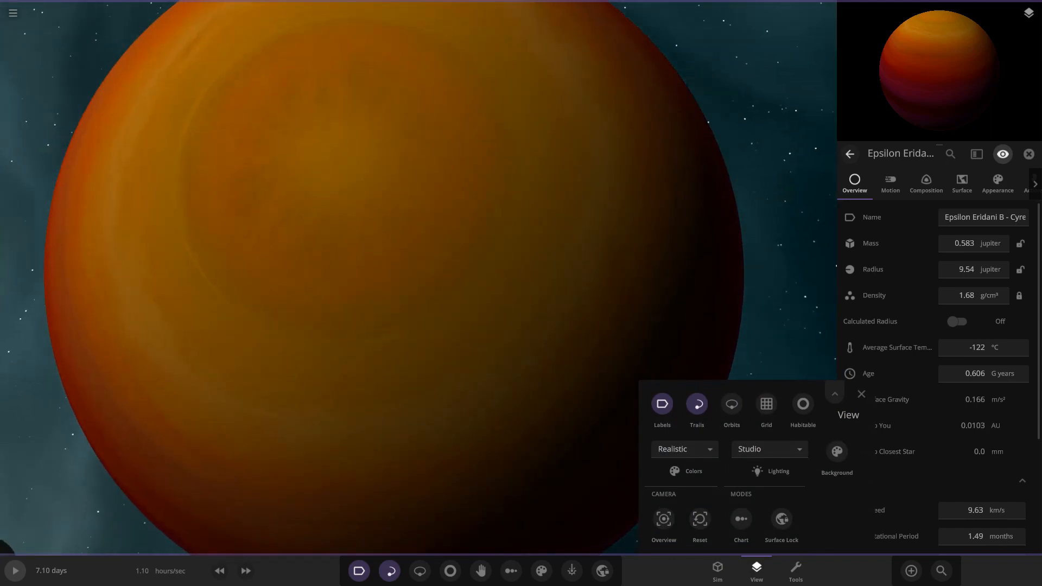
{"action": "scroll", "scroll_direction": "down", "scroll_amount": 3}
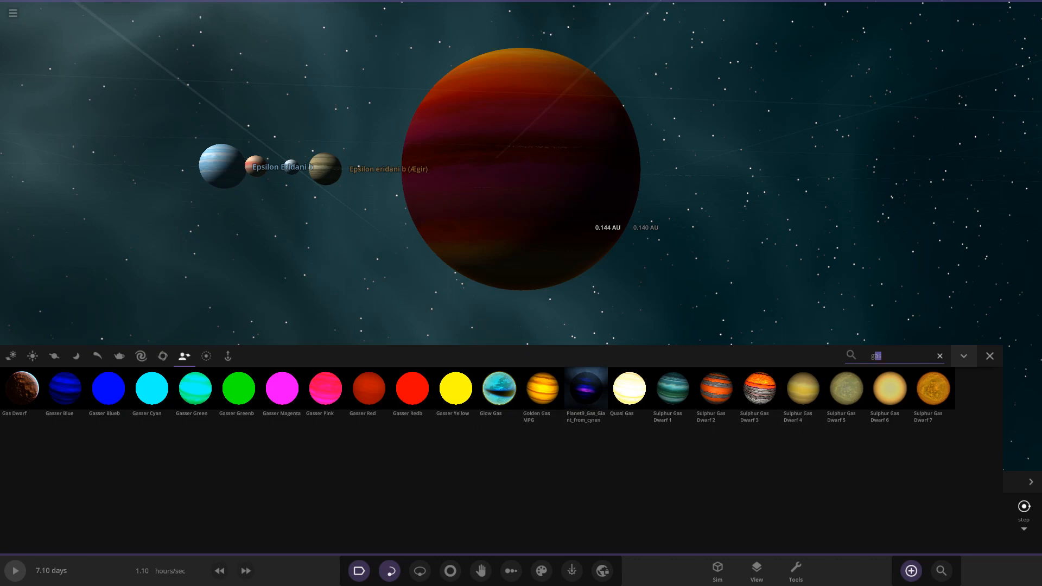
Clear the 'gas' search and scroll through the full list of planet presets.
{"action": "left_click", "coordinate": [938, 355]}
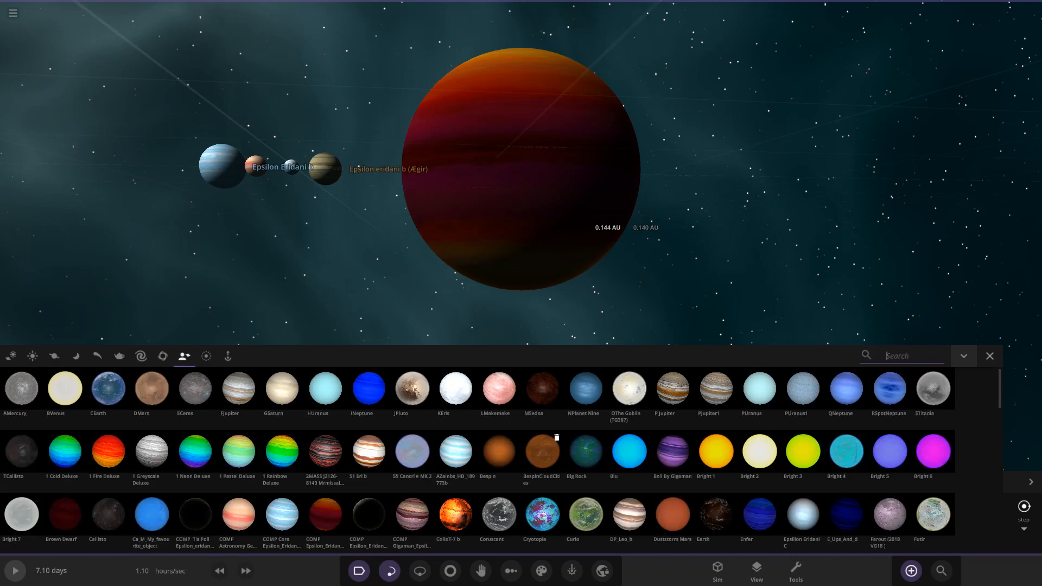
{"action": "scroll", "scroll_direction": "down", "scroll_amount": 3}
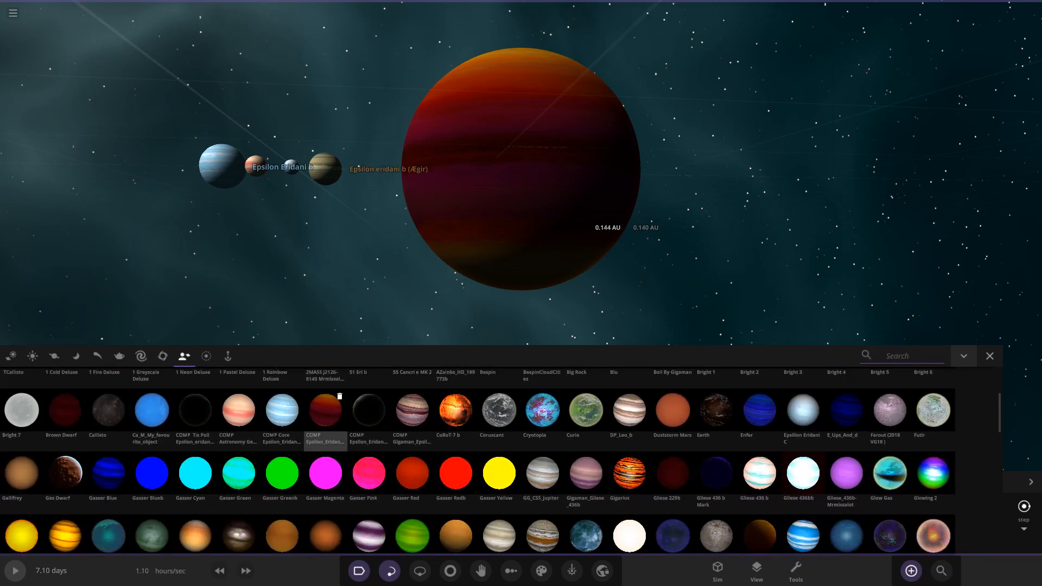
{"action": "scroll", "scroll_direction": "down", "scroll_amount": 3}
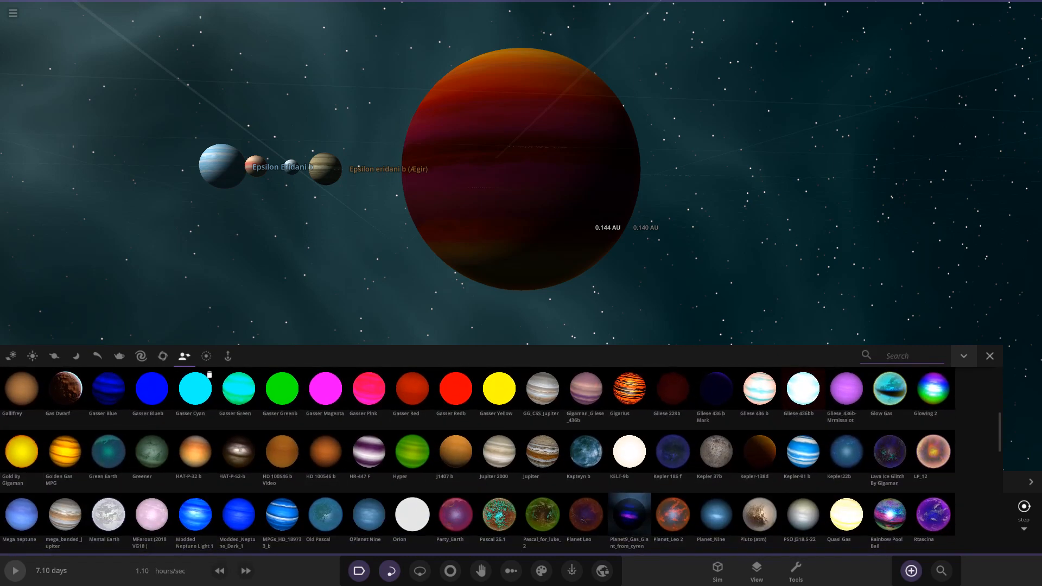
{"action": "scroll", "scroll_direction": "down", "scroll_amount": 3}
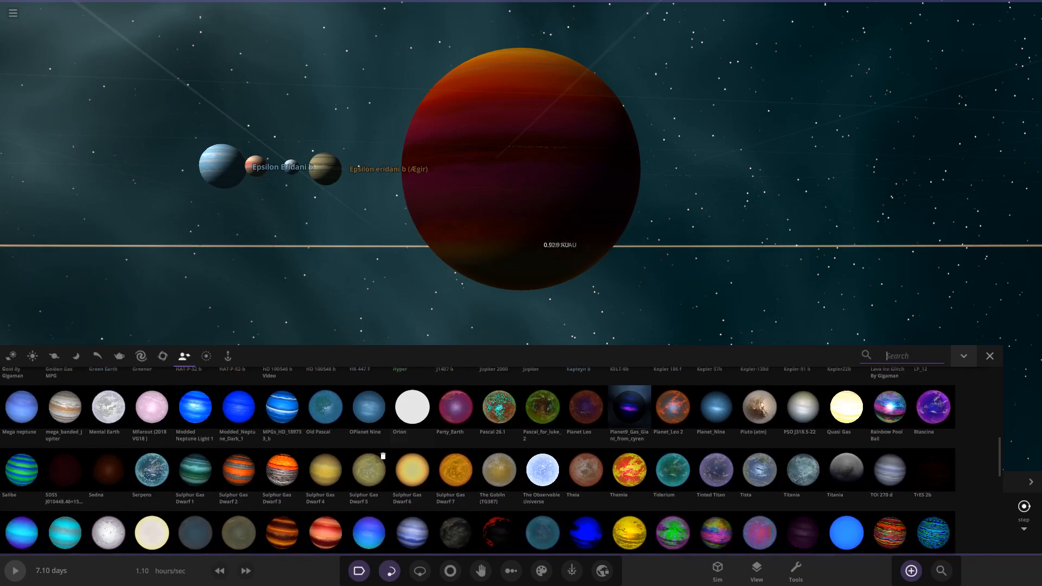
{"action": "scroll", "scroll_direction": "down", "scroll_amount": 3}
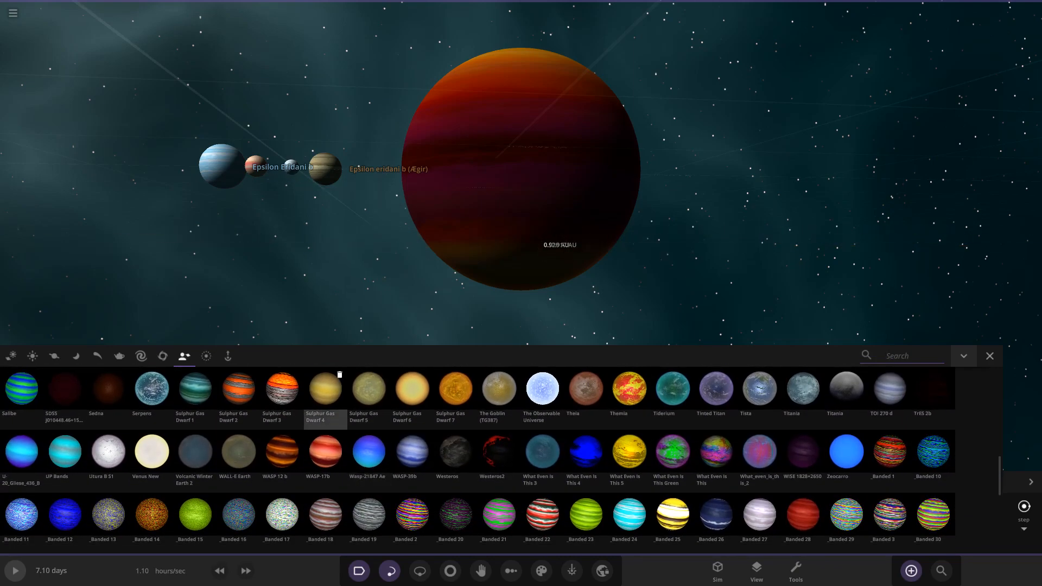
{"action": "scroll", "scroll_direction": "down", "scroll_amount": 3}
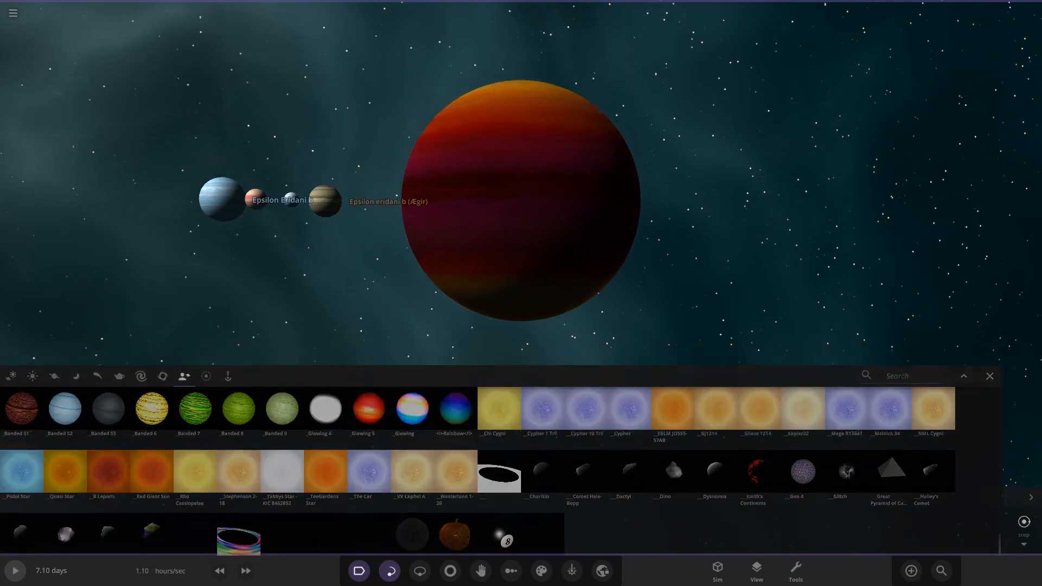
Close and reopen the object catalog, filtering it by 'com'.
{"action": "left_click", "coordinate": [989, 376]}
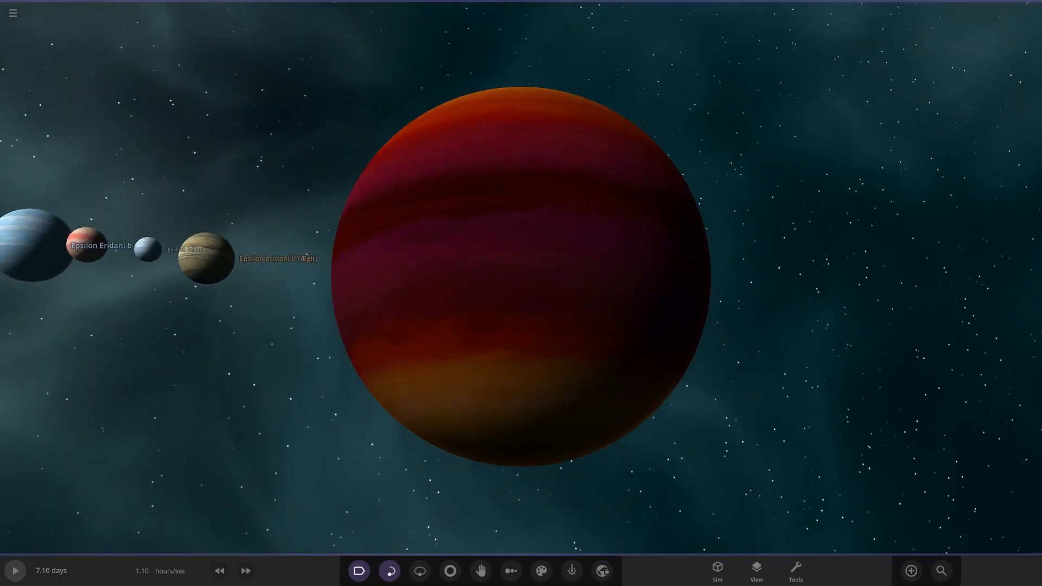
{"action": "left_click", "coordinate": [518, 266]}
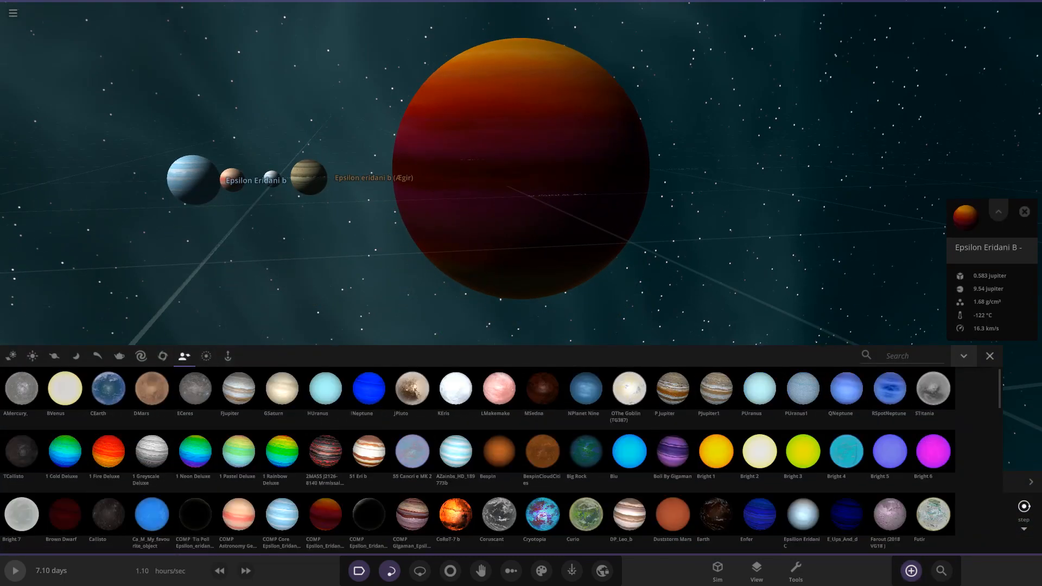
{"action": "type", "text": "com"}
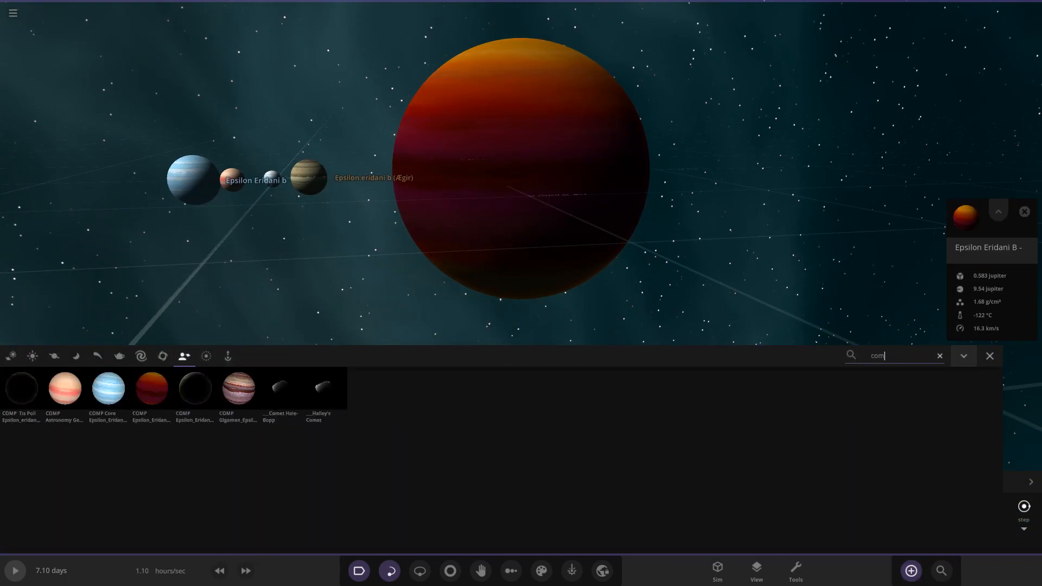
{"action": "mouse_move", "coordinate": [194, 388]}
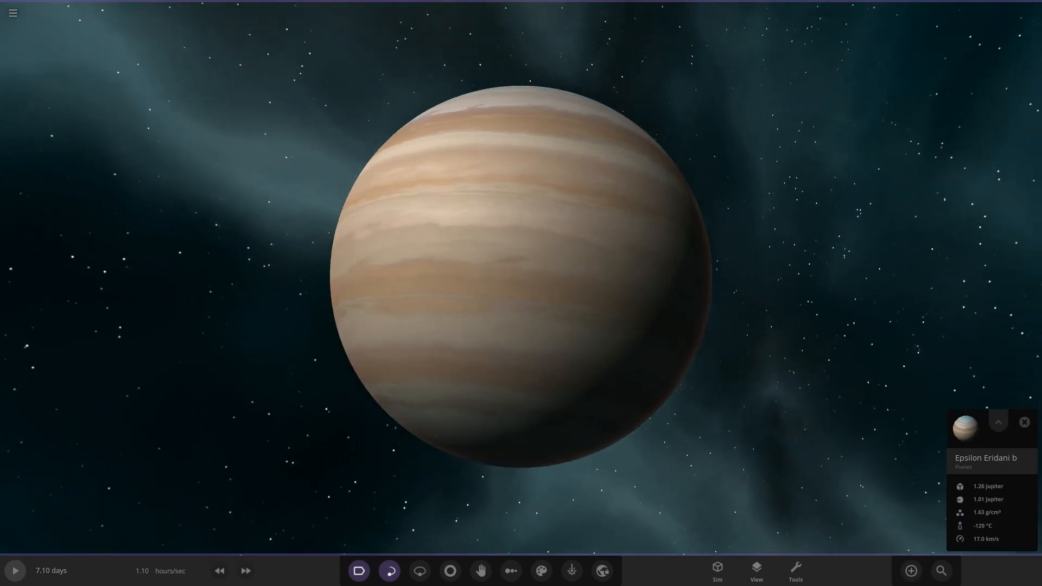
Place the Epsilon eridani b design in front of the red planet and inspect it.
{"action": "scroll", "scroll_direction": "up", "scroll_amount": 3}
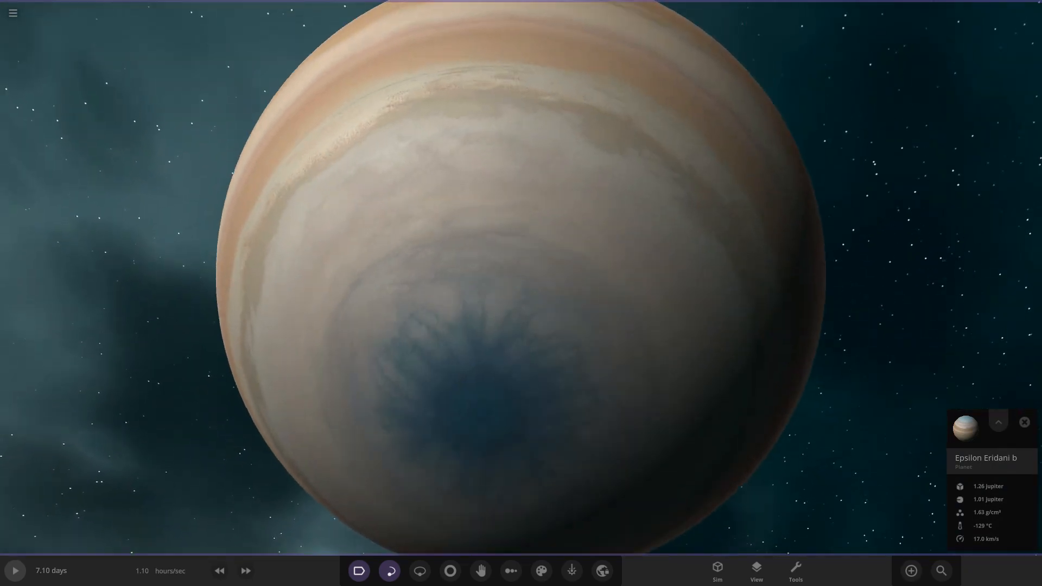
{"action": "scroll", "scroll_direction": "down", "scroll_amount": 3}
{"action": "type", "text": "com"}
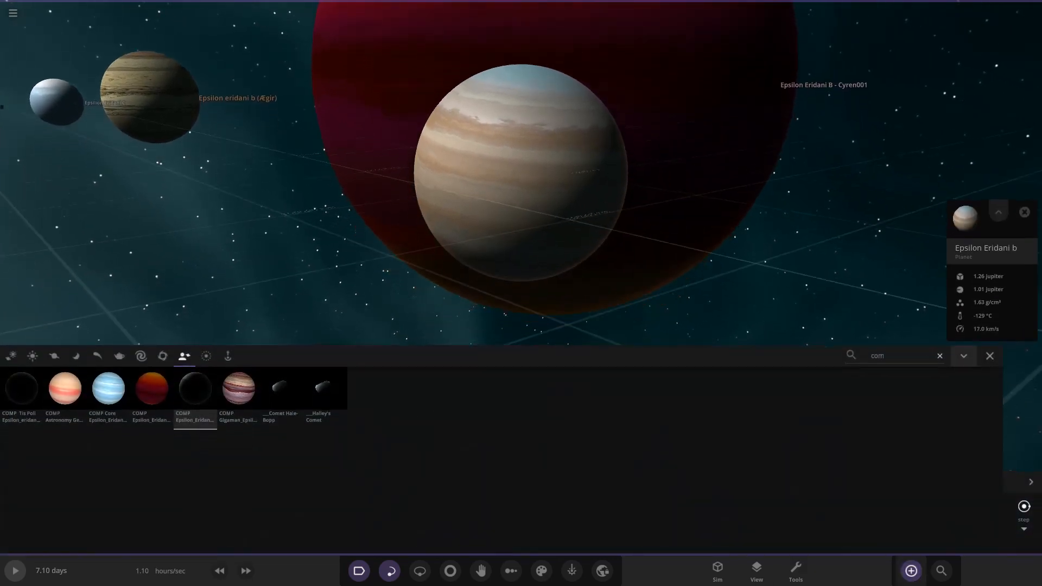
{"action": "mouse_move", "coordinate": [238, 387]}
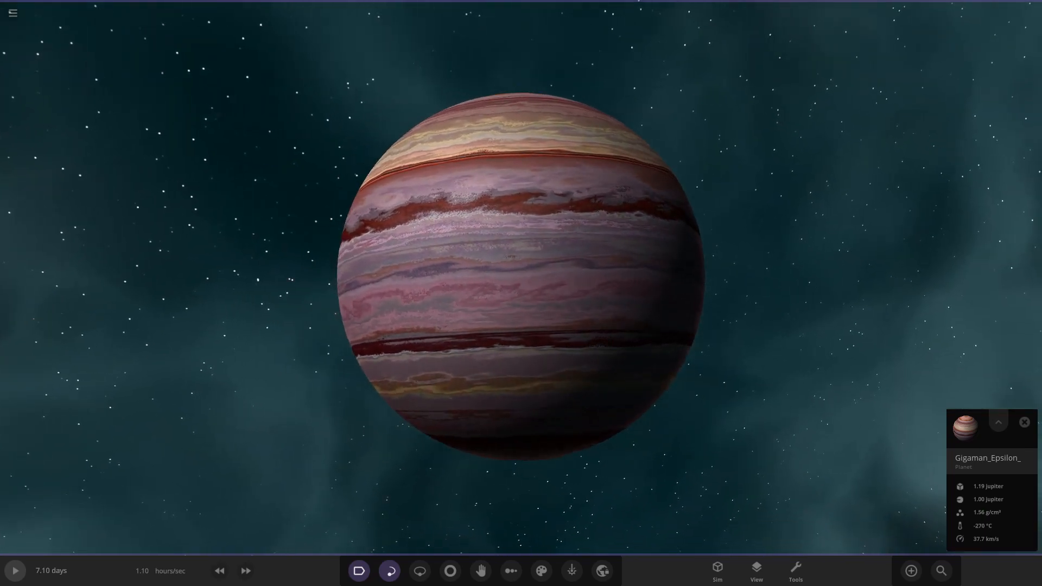
Zoom the view to inspect the pinkish Gigaman_Epsilon planet in front of Epsilon Eridani b.
{"action": "scroll", "scroll_direction": "up", "scroll_amount": 3}
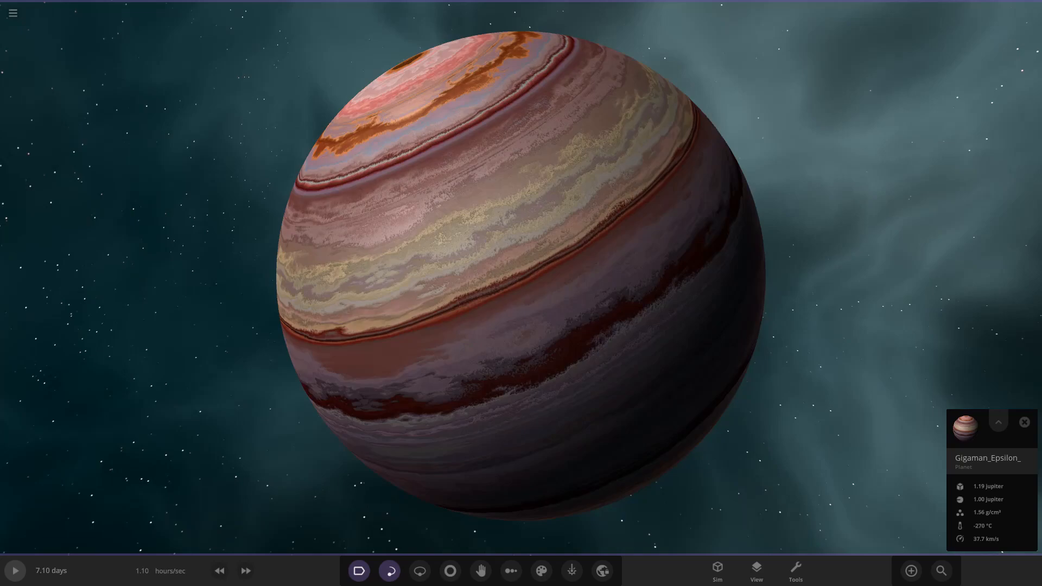
{"action": "scroll", "scroll_direction": "up", "scroll_amount": 3}
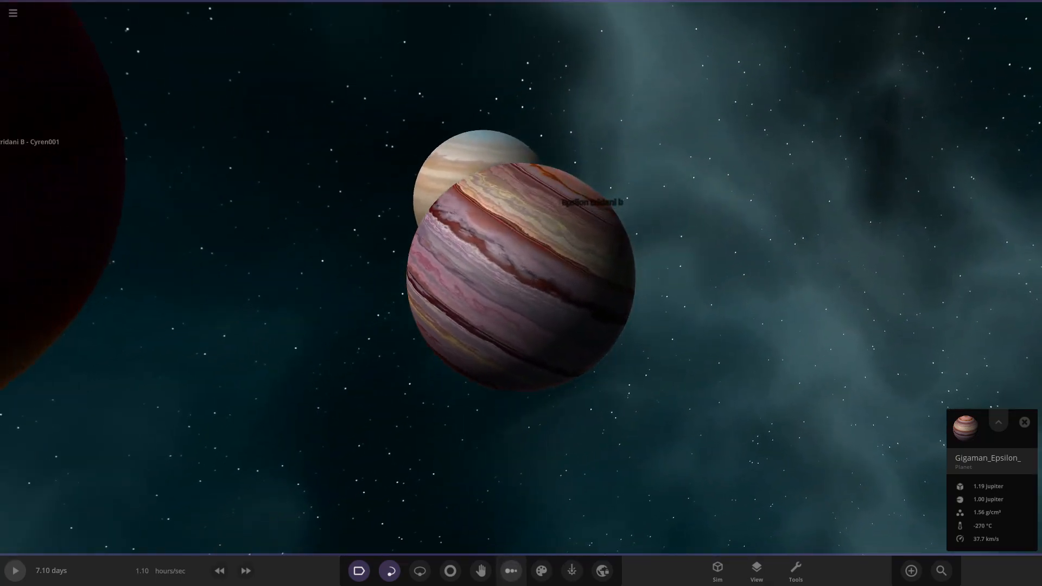
Open and then close the full properties of the huge red Cyren001 planet.
{"action": "left_click", "coordinate": [509, 570]}
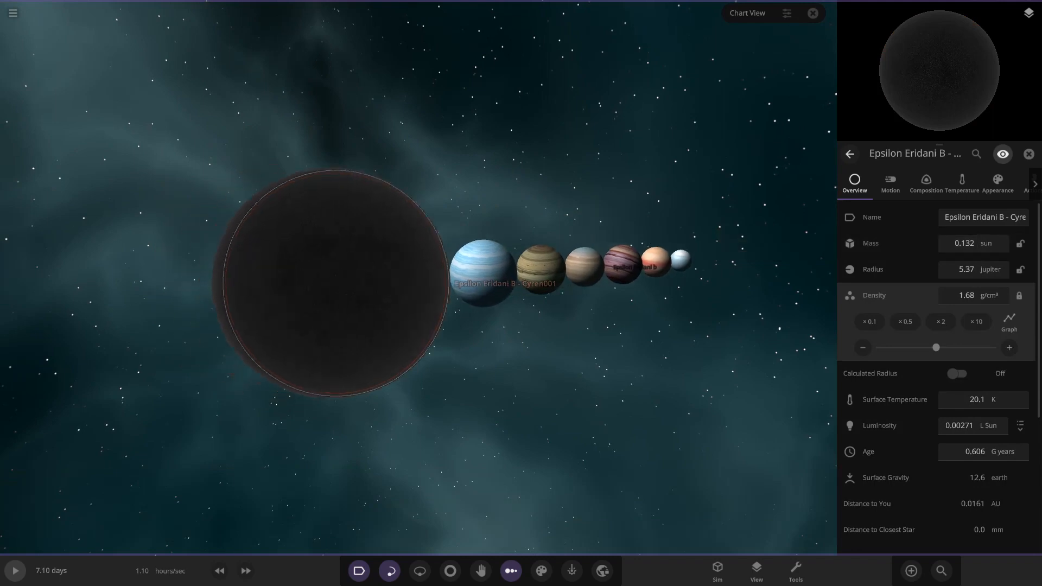
{"action": "left_click", "coordinate": [1029, 154]}
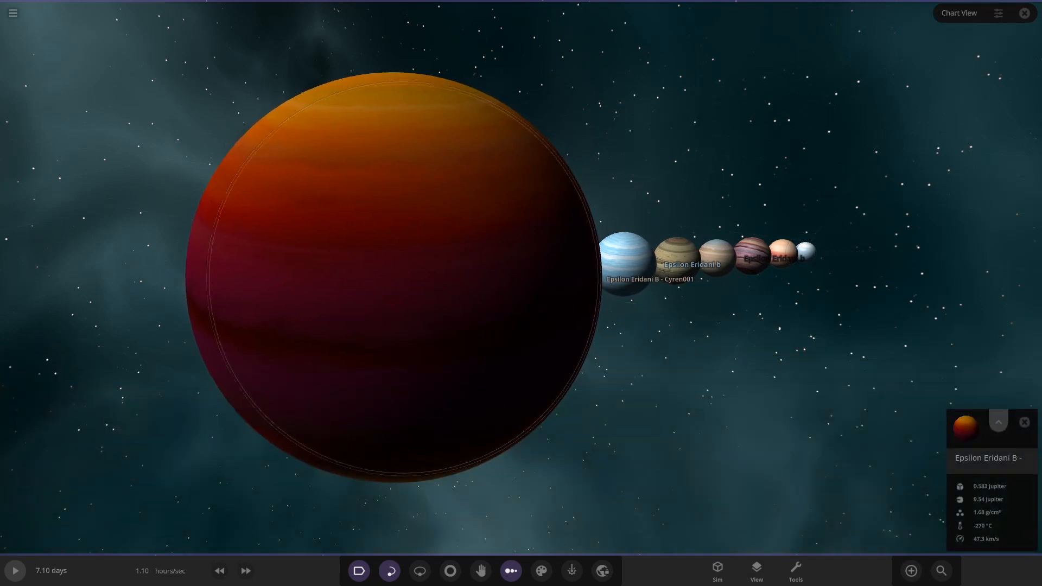
Turn off Cyren001's Calculated Radius, set its radius to 30000 km, then select Ægir.
{"action": "left_click", "coordinate": [997, 422]}
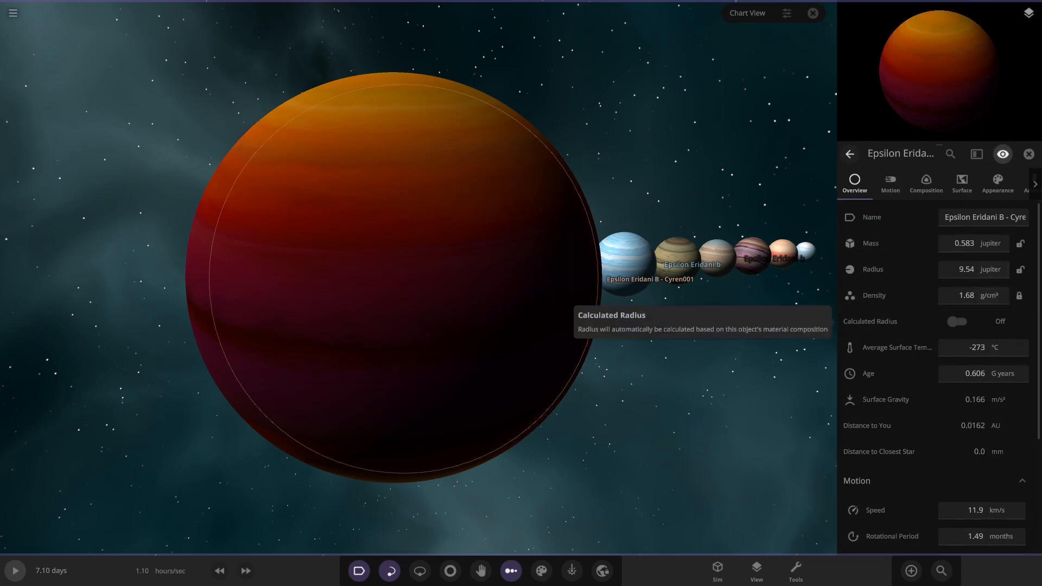
{"action": "left_click", "coordinate": [956, 321]}
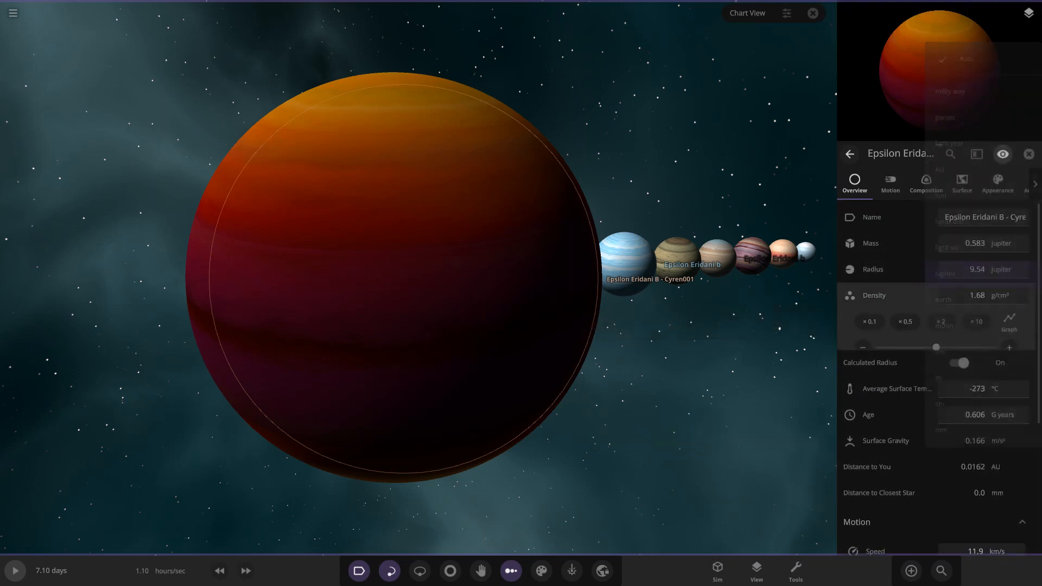
{"action": "left_click", "coordinate": [958, 363]}
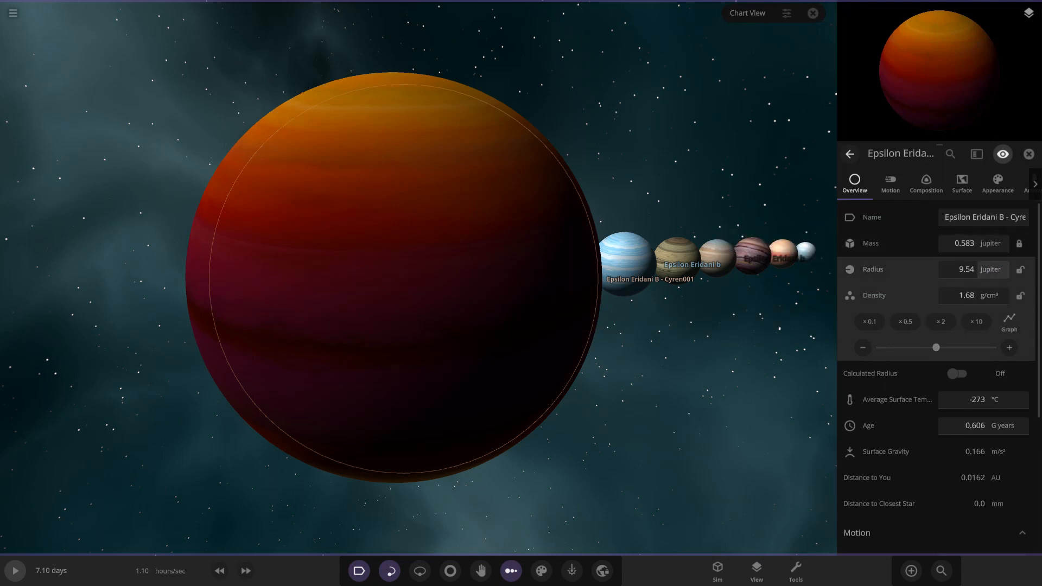
{"action": "left_click", "coordinate": [973, 270]}
{"action": "type", "text": "30000"}
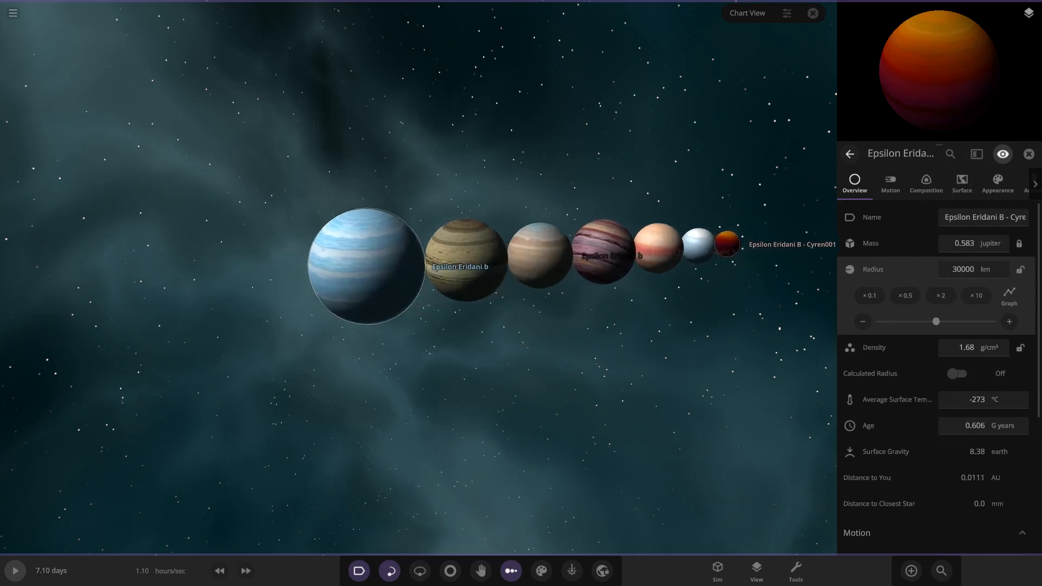
{"action": "left_click", "coordinate": [367, 266]}
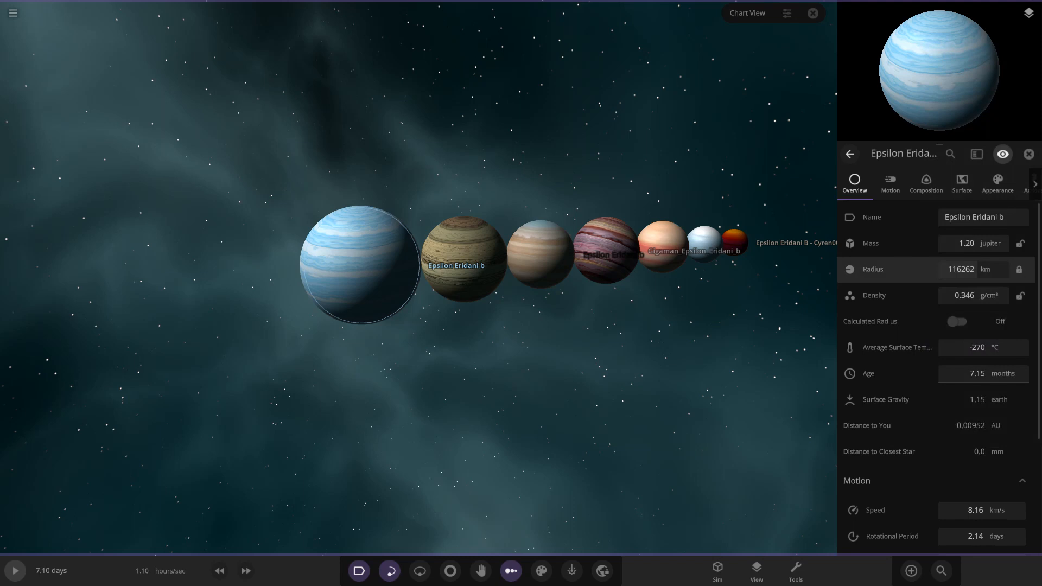
{"action": "left_click", "coordinate": [960, 269]}
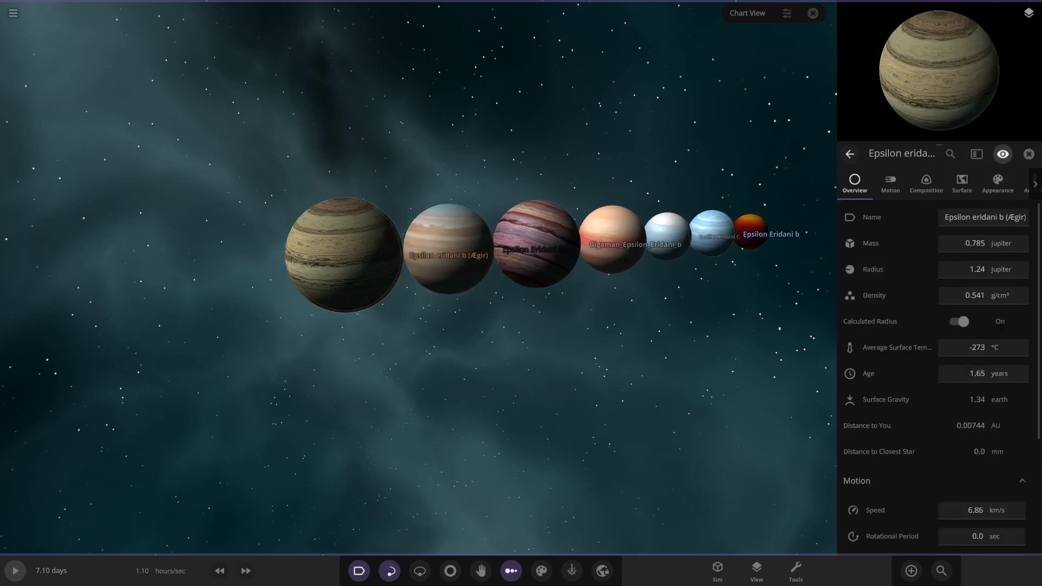
Turn off Ægir's Calculated Radius and give it a 40000 km radius.
{"action": "left_click", "coordinate": [958, 320]}
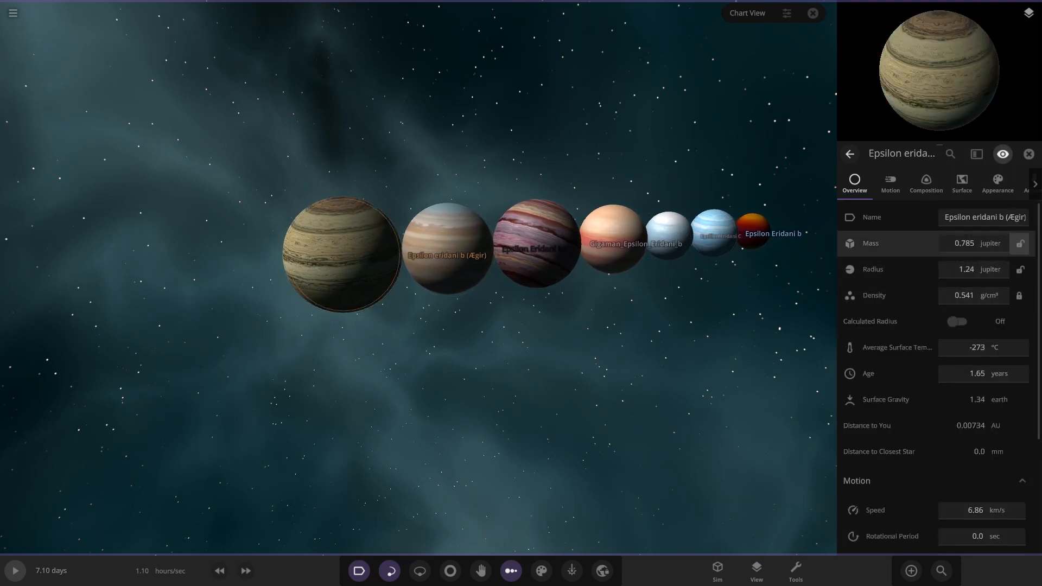
{"action": "left_click", "coordinate": [989, 269]}
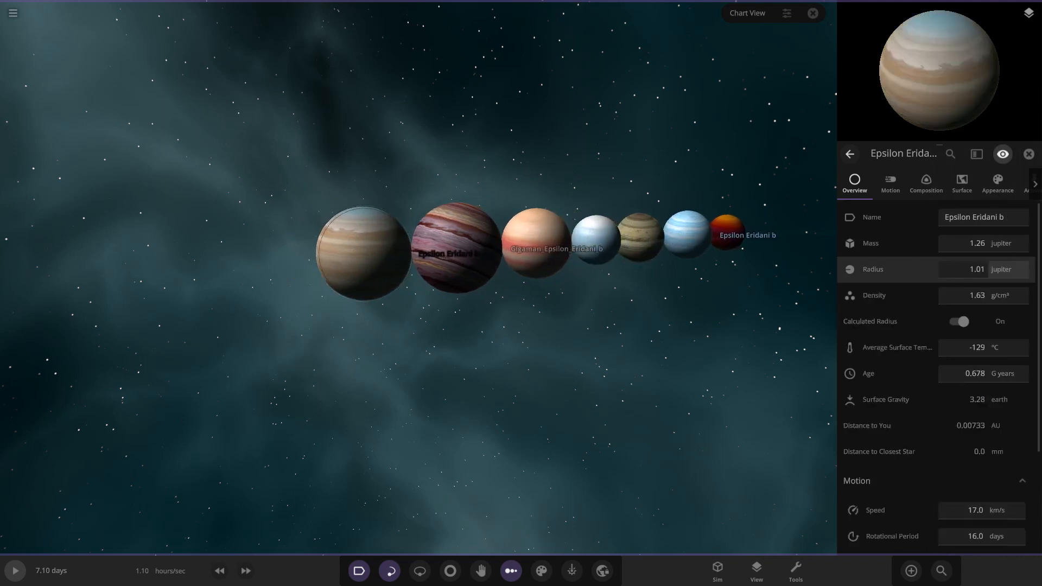
{"action": "left_click", "coordinate": [958, 320]}
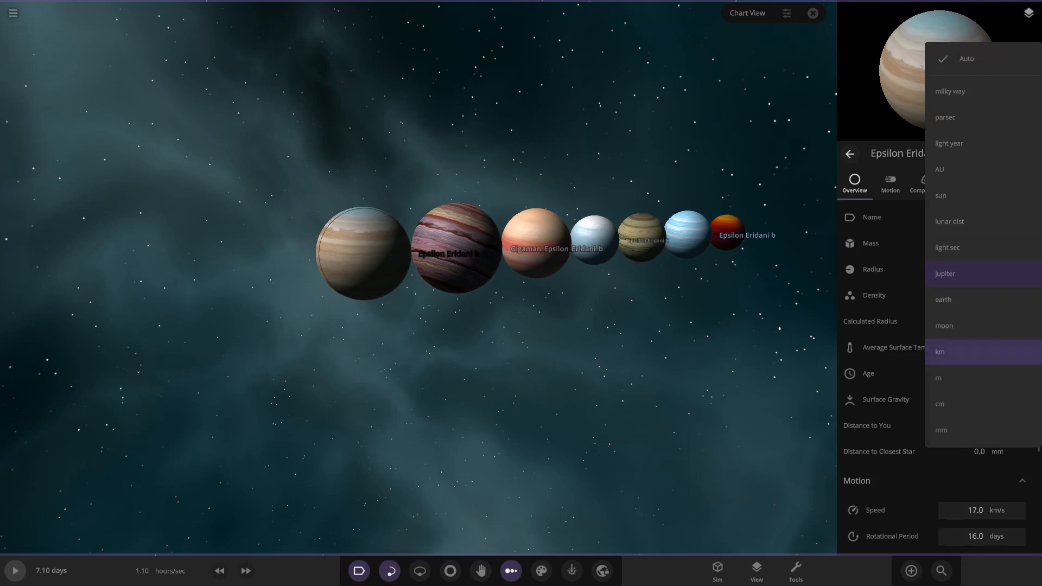
{"action": "left_click", "coordinate": [940, 351]}
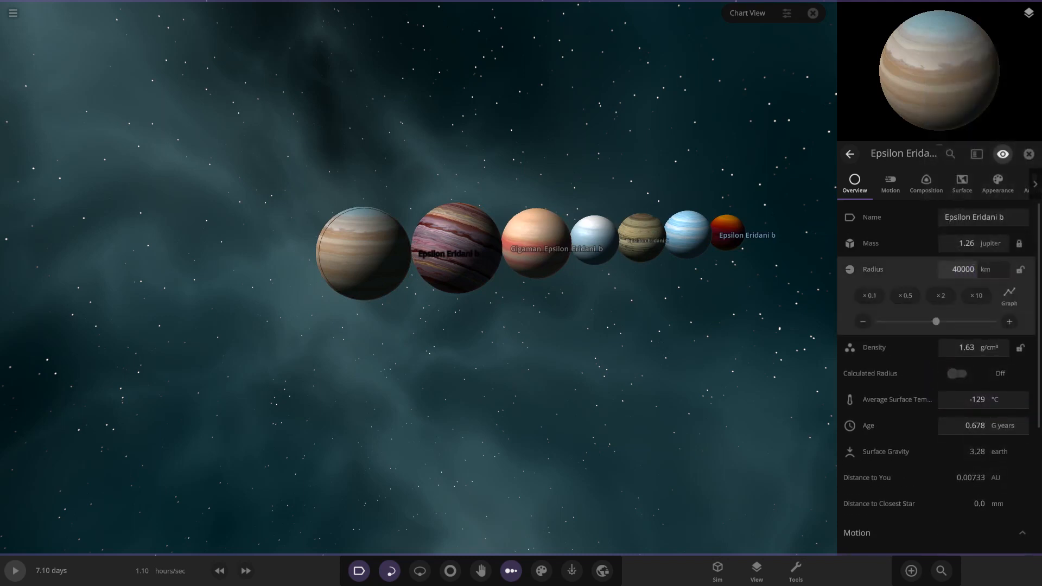
Set the Gigaman and Elipson Eridani B planets' radii to 40000 km.
{"action": "left_click", "coordinate": [459, 252]}
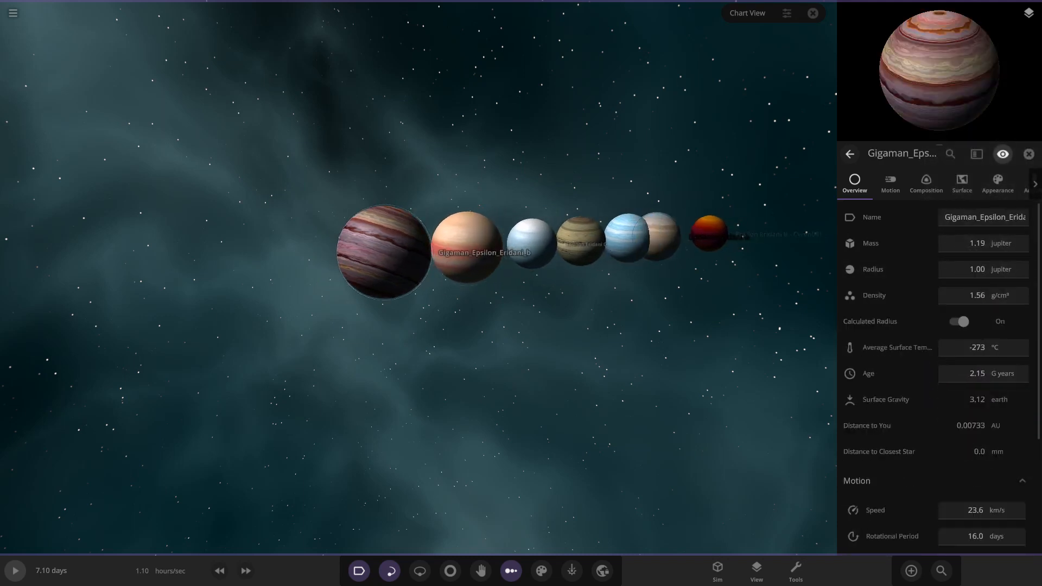
{"action": "left_click", "coordinate": [999, 269]}
{"action": "type", "text": "400"}
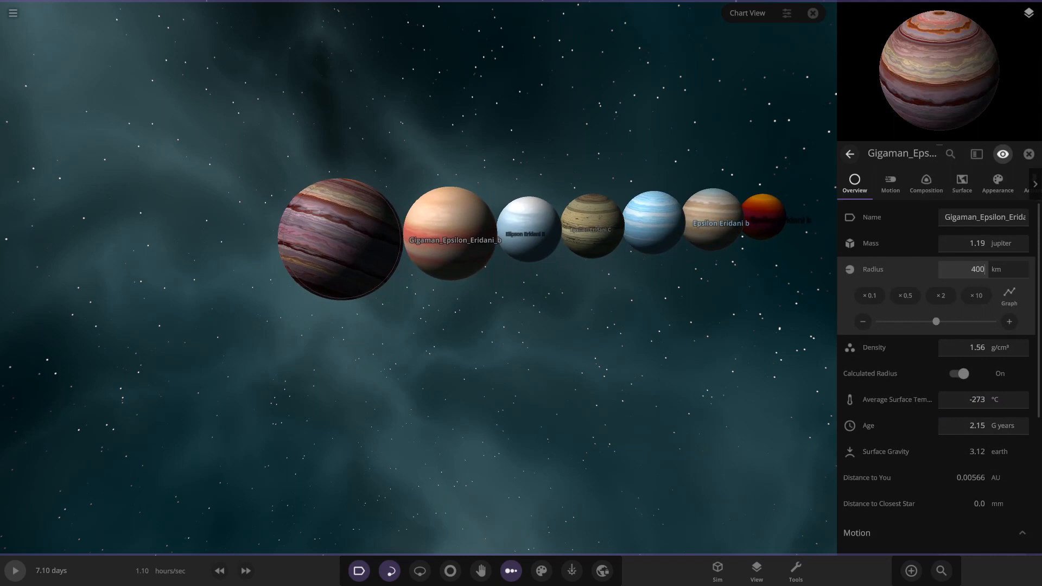
{"action": "left_click", "coordinate": [957, 372]}
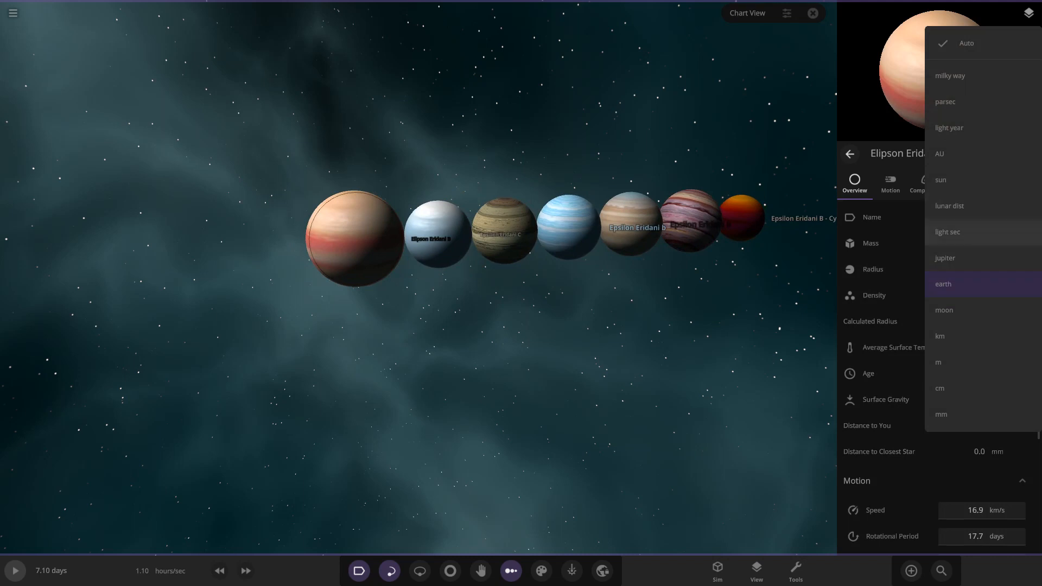
{"action": "left_click", "coordinate": [940, 335]}
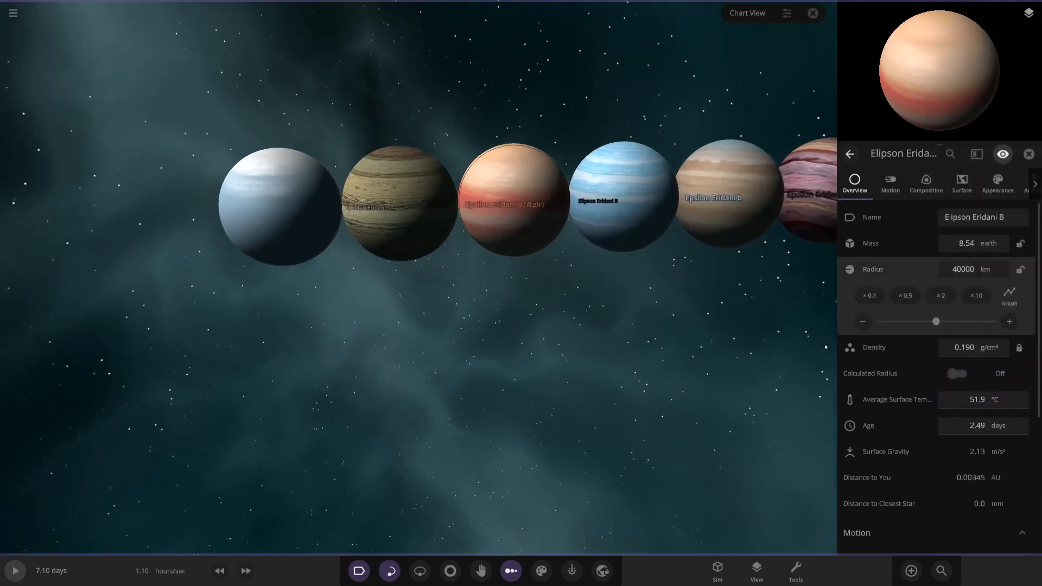
Give Cyren001 a 40000 km radius and close its properties panel.
{"action": "left_click", "coordinate": [1027, 153]}
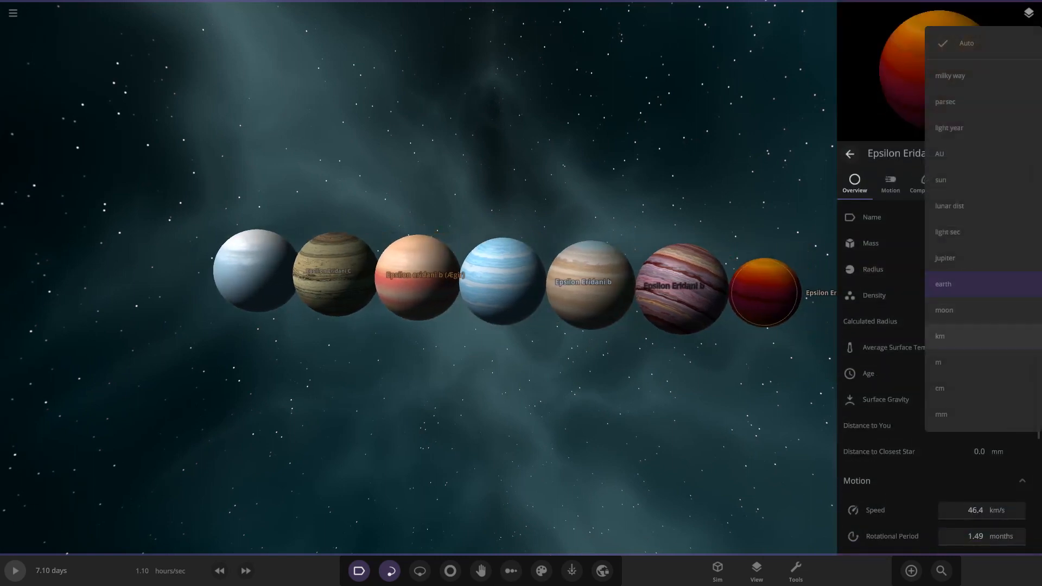
{"action": "left_click", "coordinate": [940, 335]}
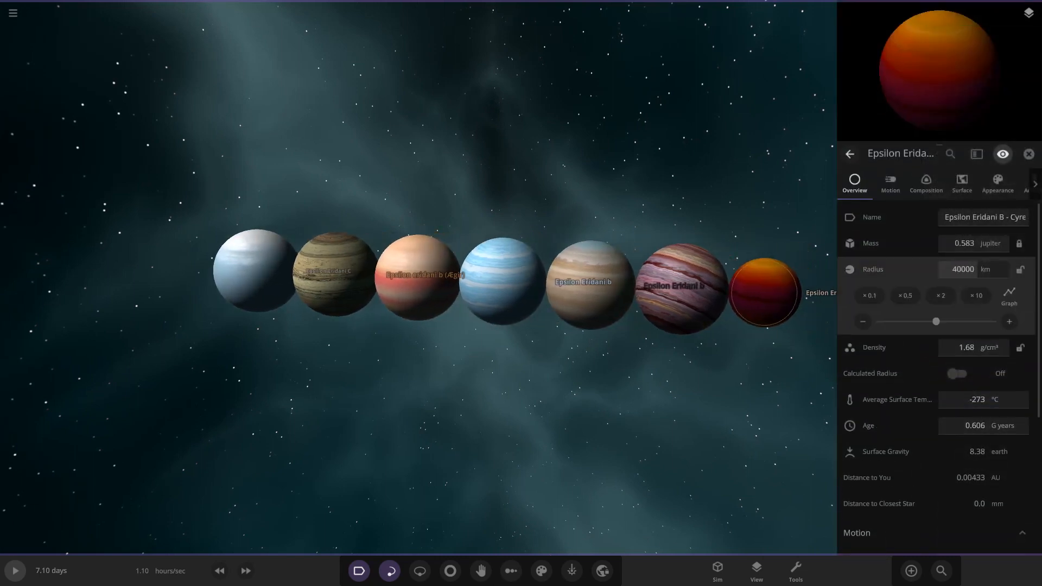
{"action": "left_click", "coordinate": [510, 571]}
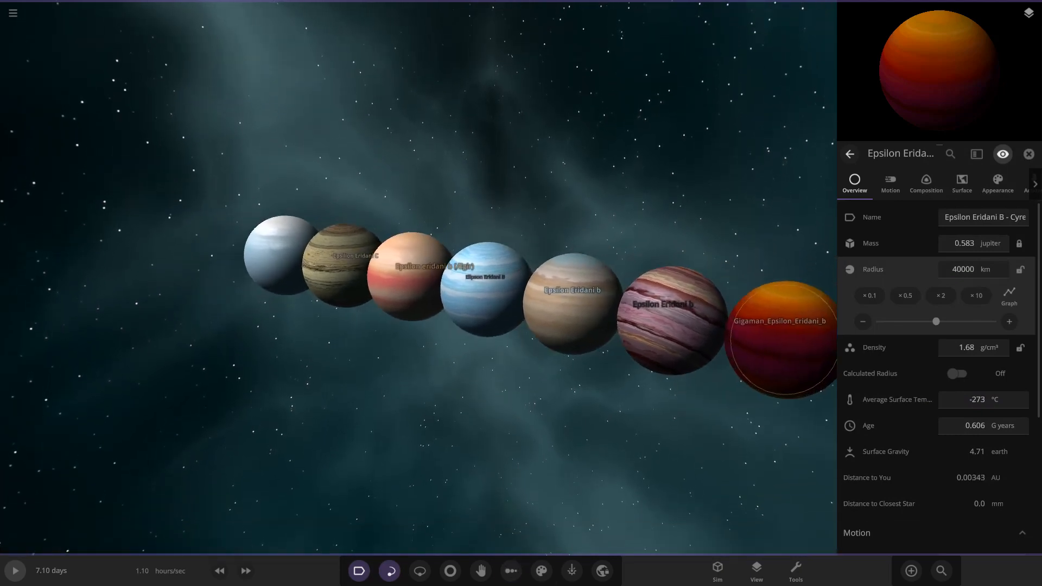
{"action": "left_click", "coordinate": [1028, 154]}
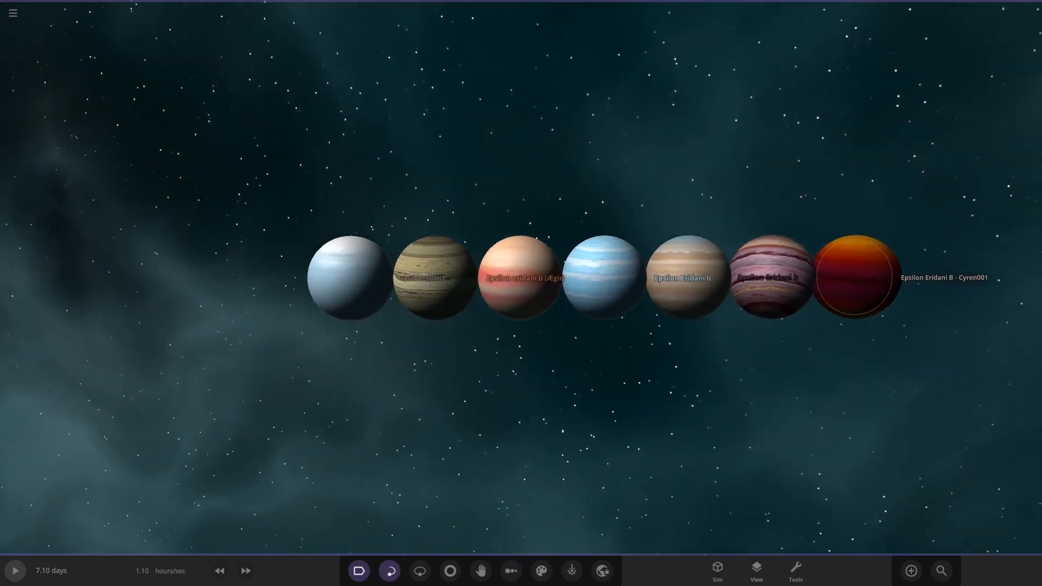
Select the Ægir and Elipson Eridani B planets to reposition them evenly in the row.
{"action": "left_click", "coordinate": [359, 570]}
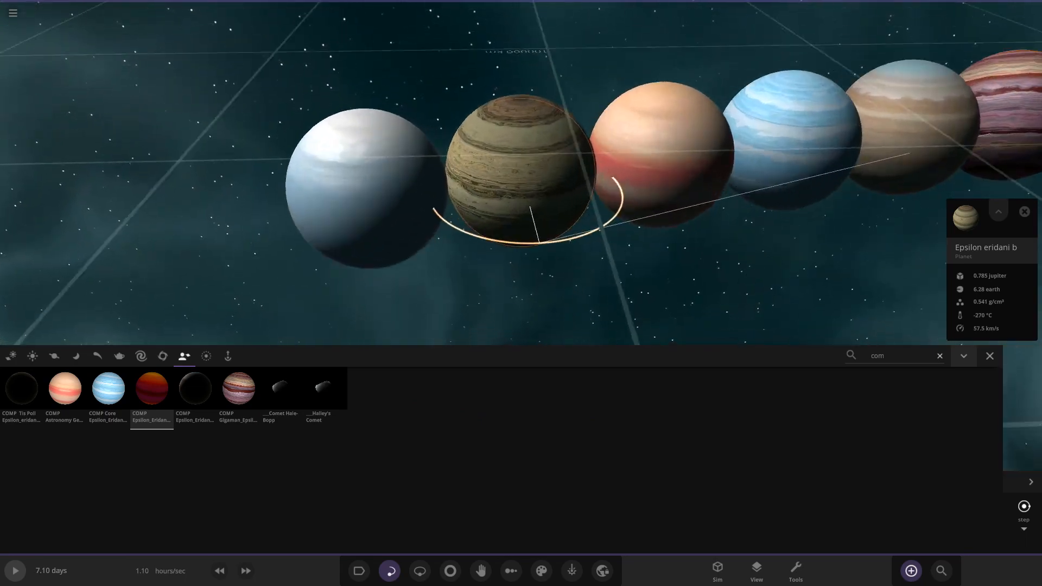
{"action": "left_click", "coordinate": [989, 355]}
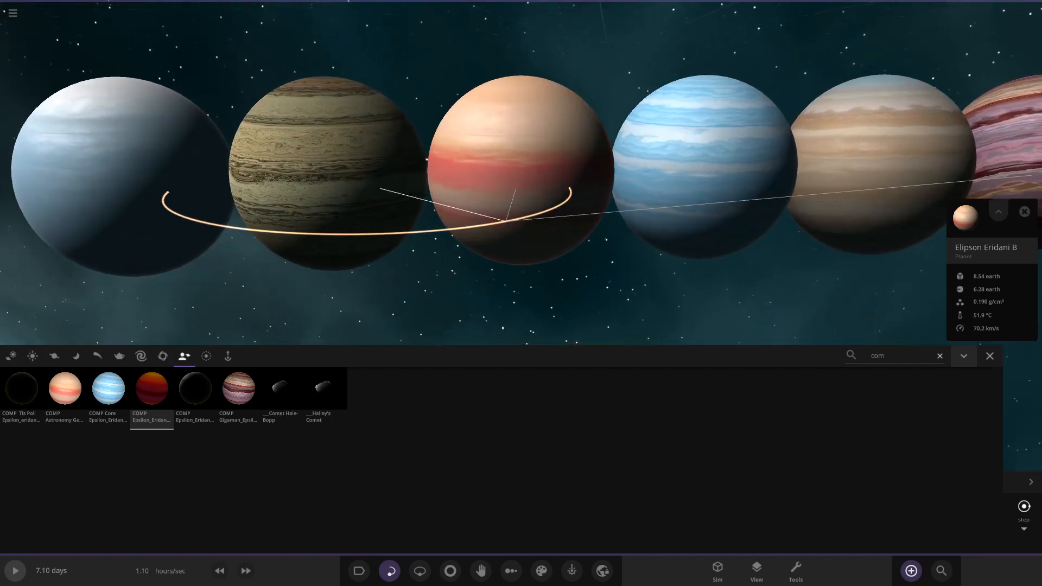
{"action": "mouse_move", "coordinate": [107, 387]}
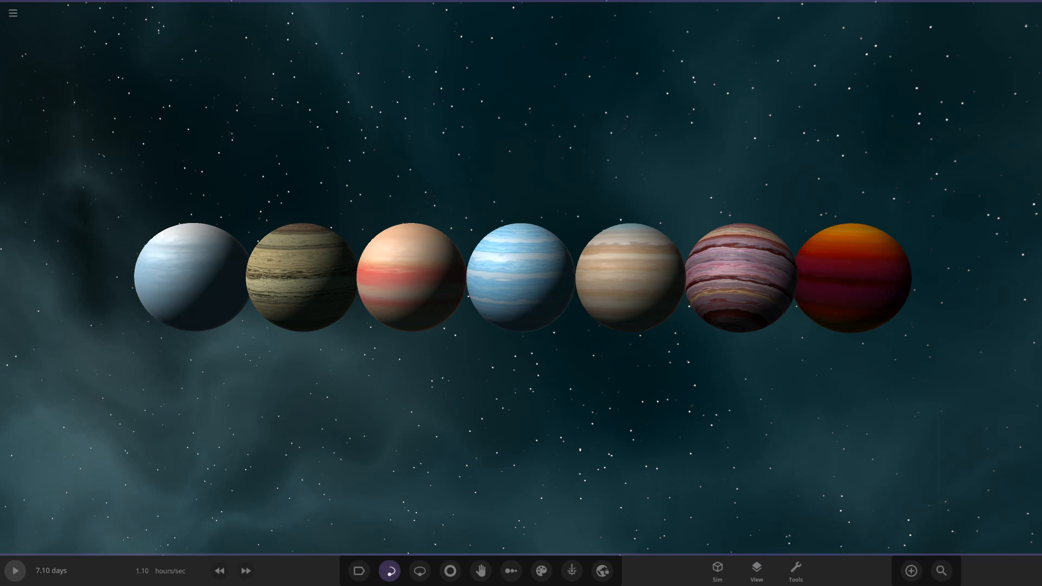
Select the leftmost pale Epsilon Eridani C planet to show its summary card.
{"action": "left_click", "coordinate": [188, 277]}
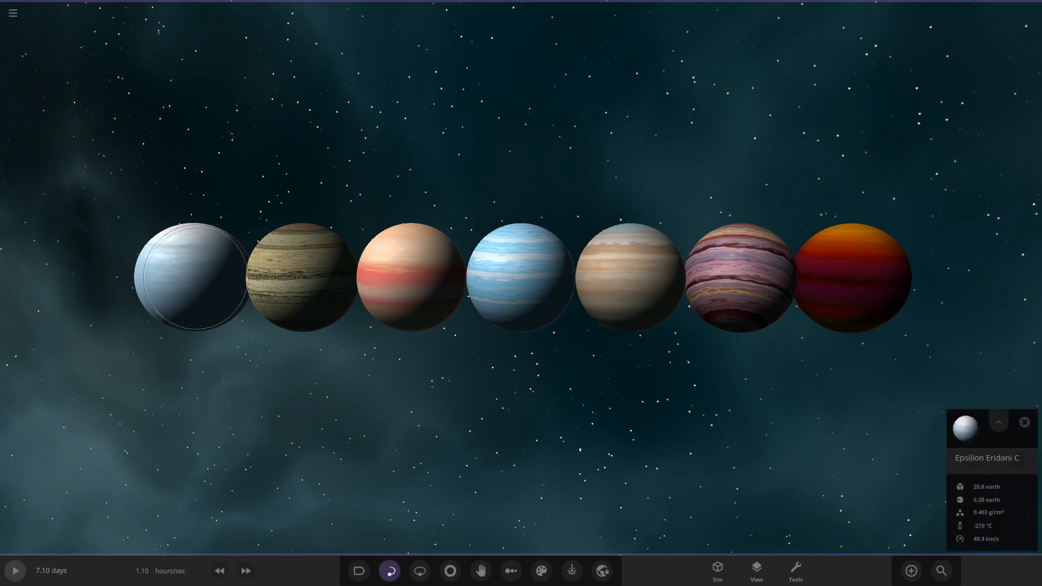